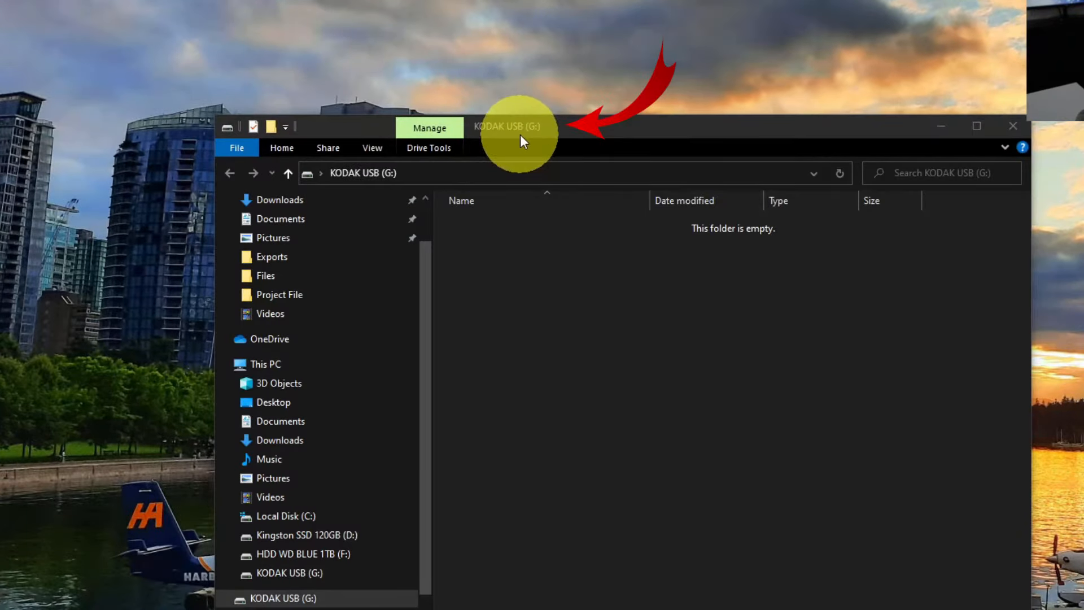
mouse_move(703, 400)
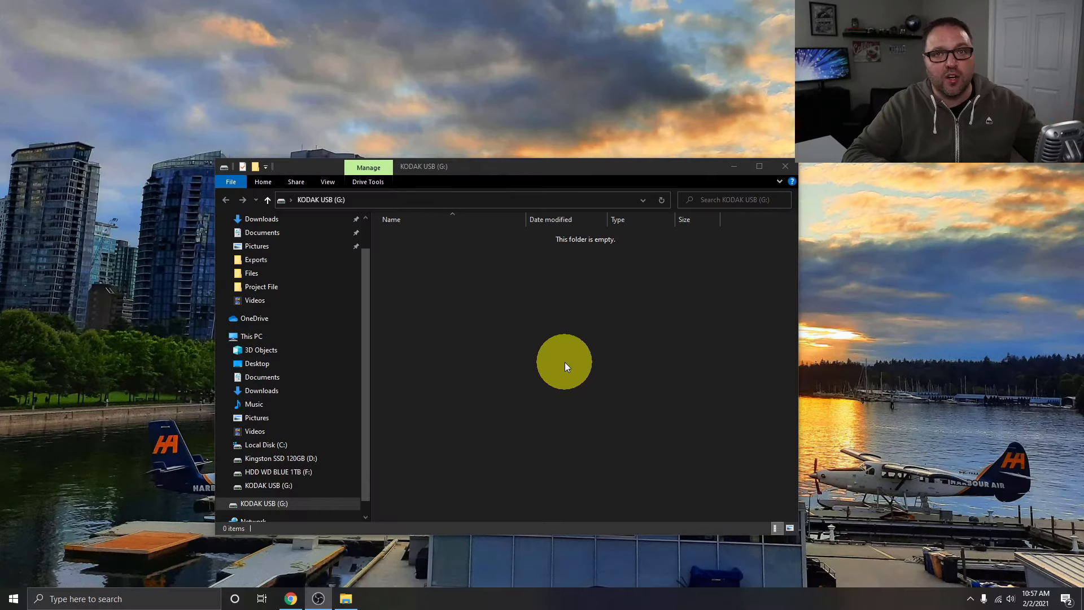
mouse_move(522, 283)
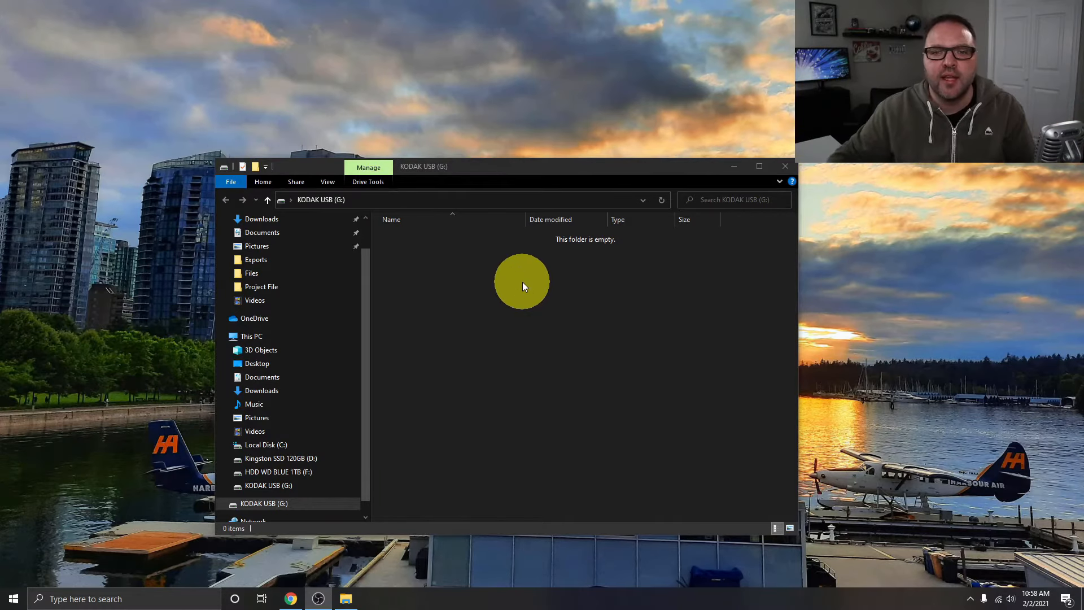
mouse_move(580, 375)
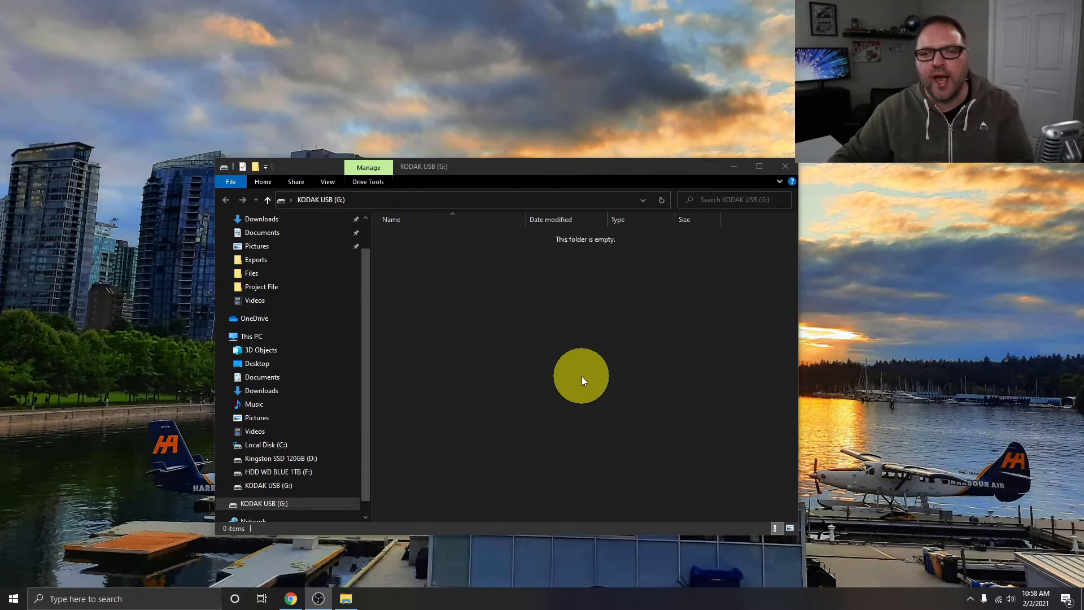
mouse_move(488, 347)
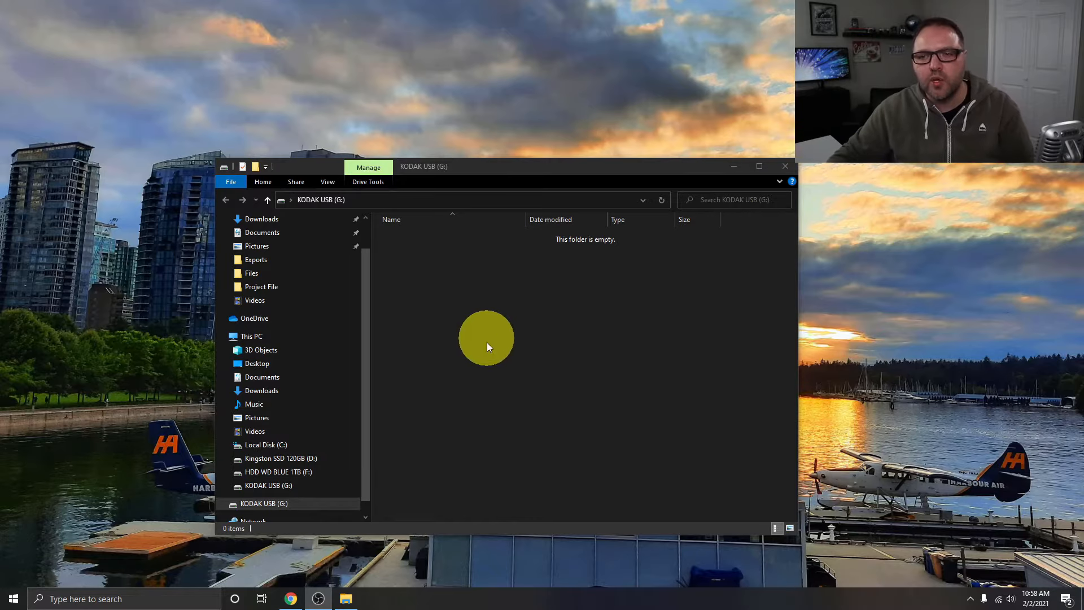
mouse_move(571, 367)
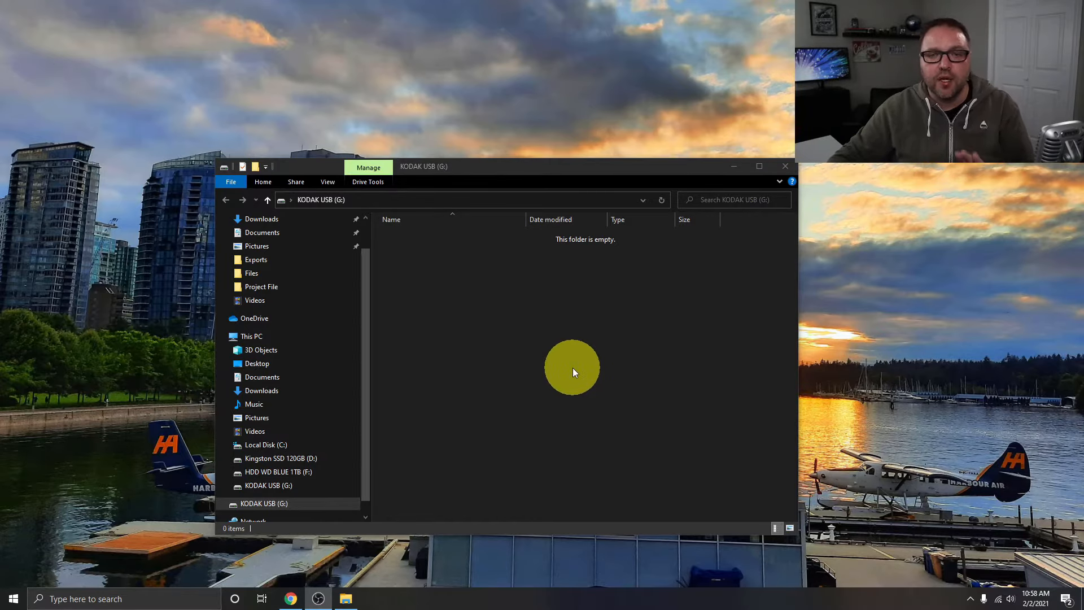
mouse_move(564, 312)
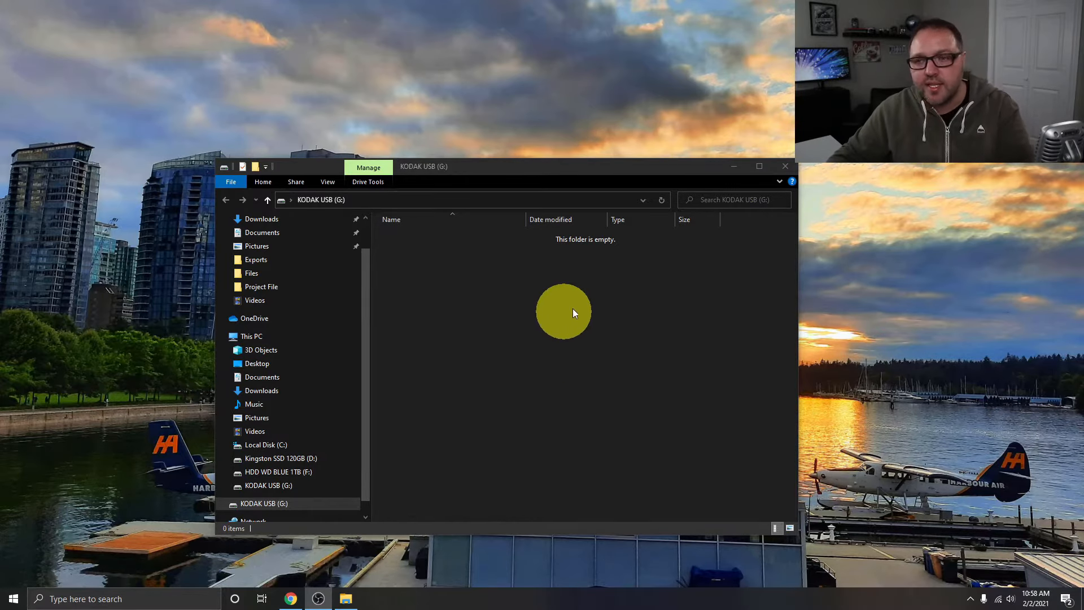
mouse_move(597, 301)
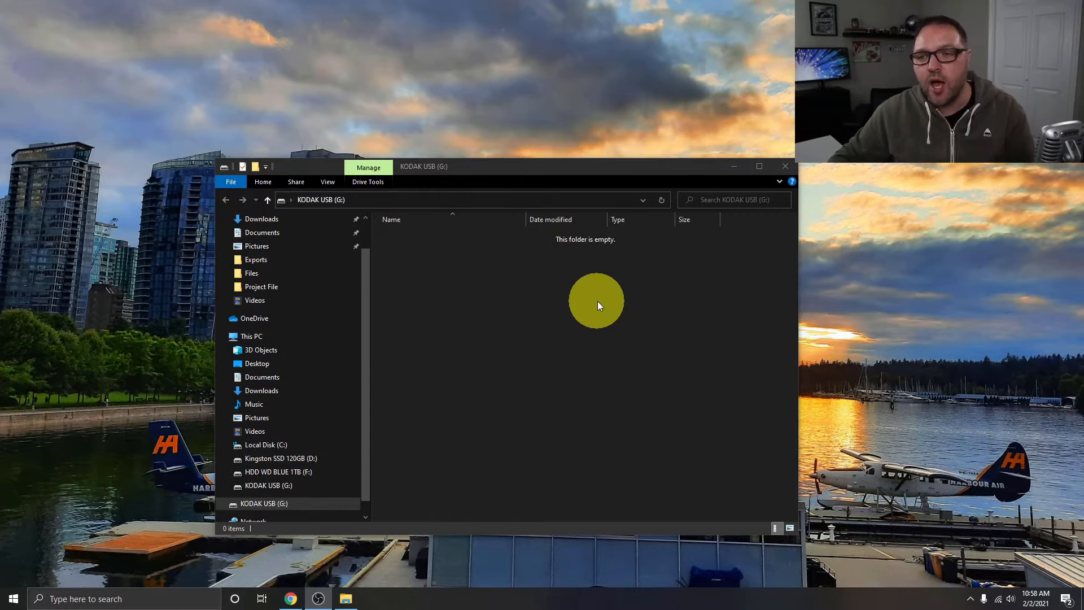
mouse_move(777, 225)
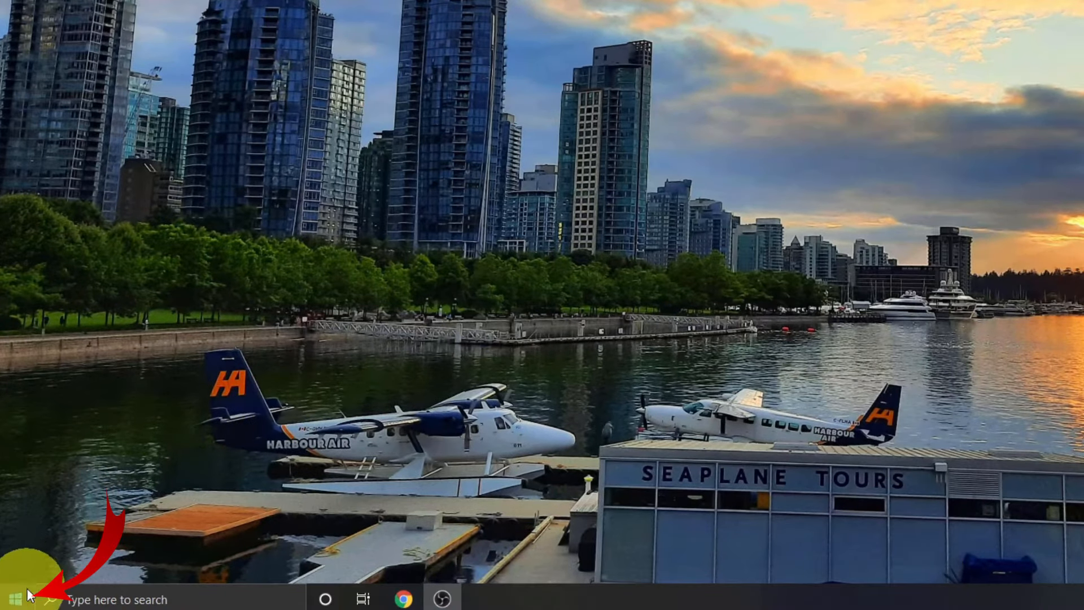
Step: Open the Documents folder from the Start menu, showing Files, Highlight Pointer and Ken2
left_click(13, 598)
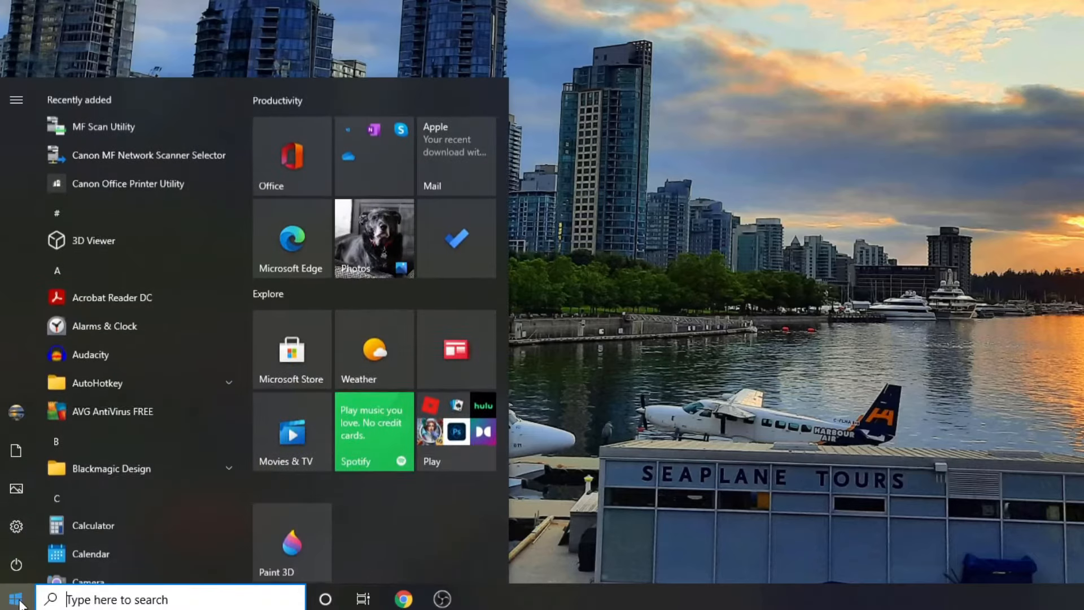
mouse_move(121, 481)
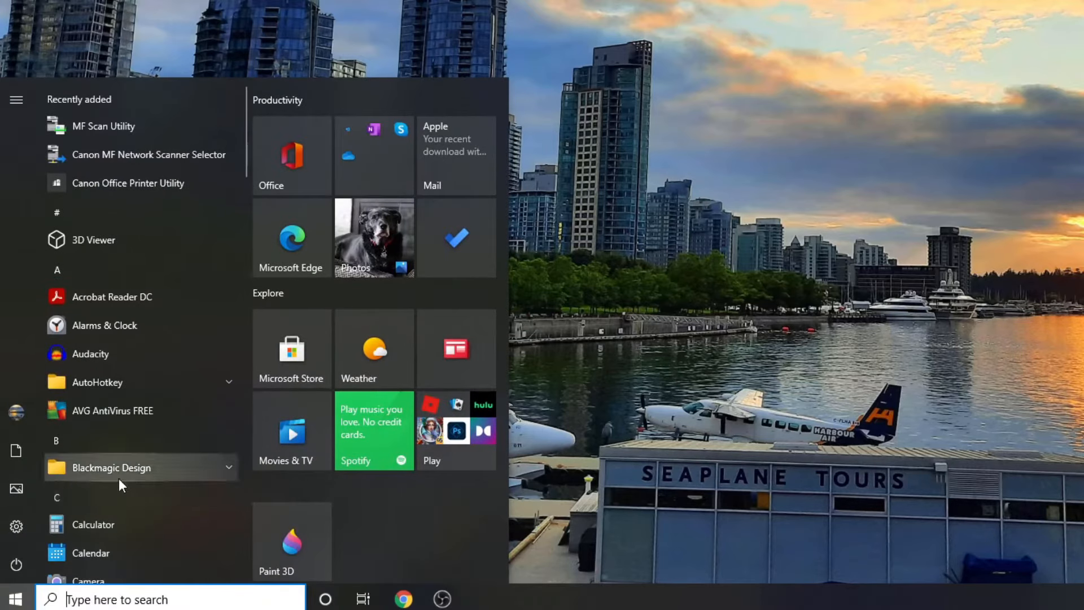
scroll("down", 3)
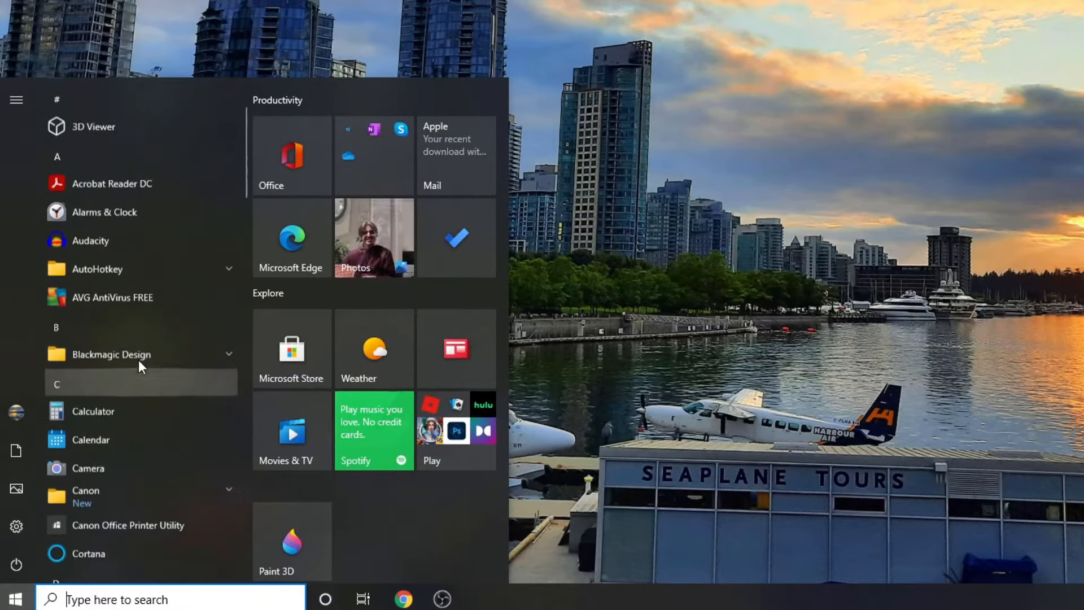
scroll("up", 3)
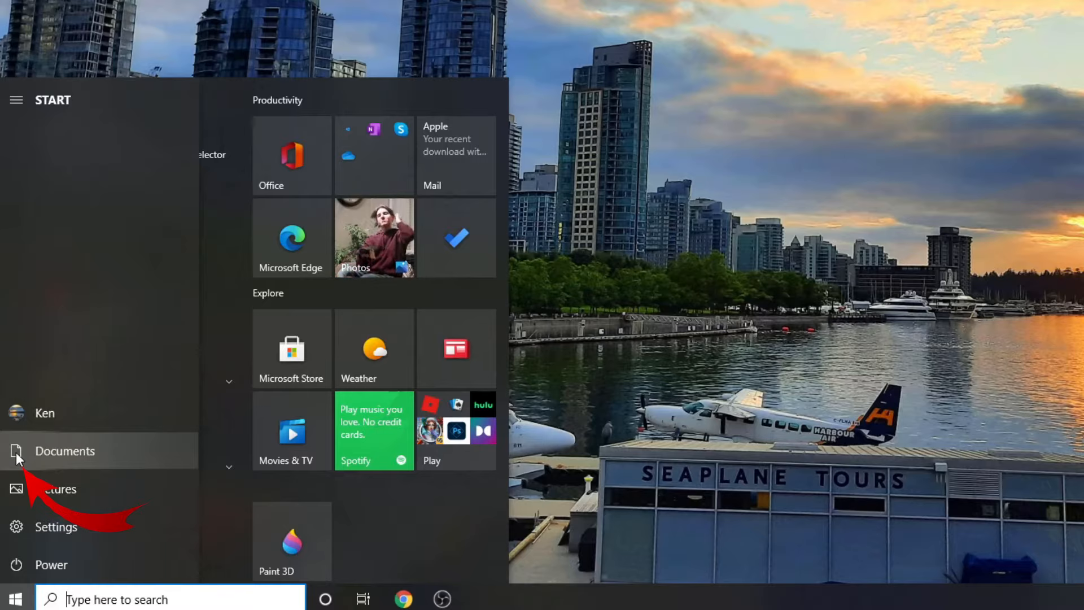
mouse_move(111, 460)
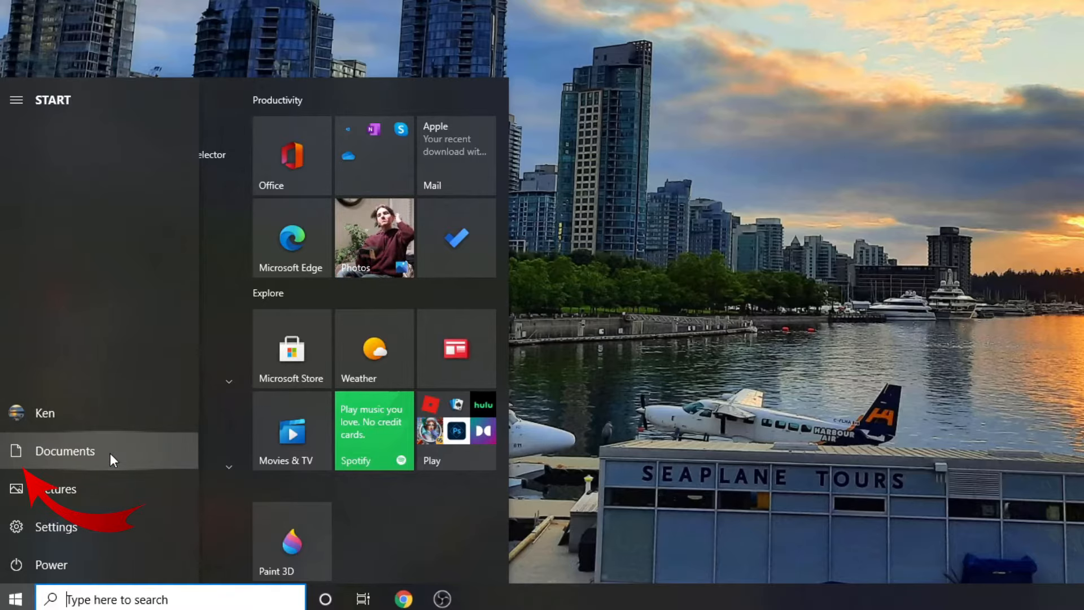
left_click(64, 451)
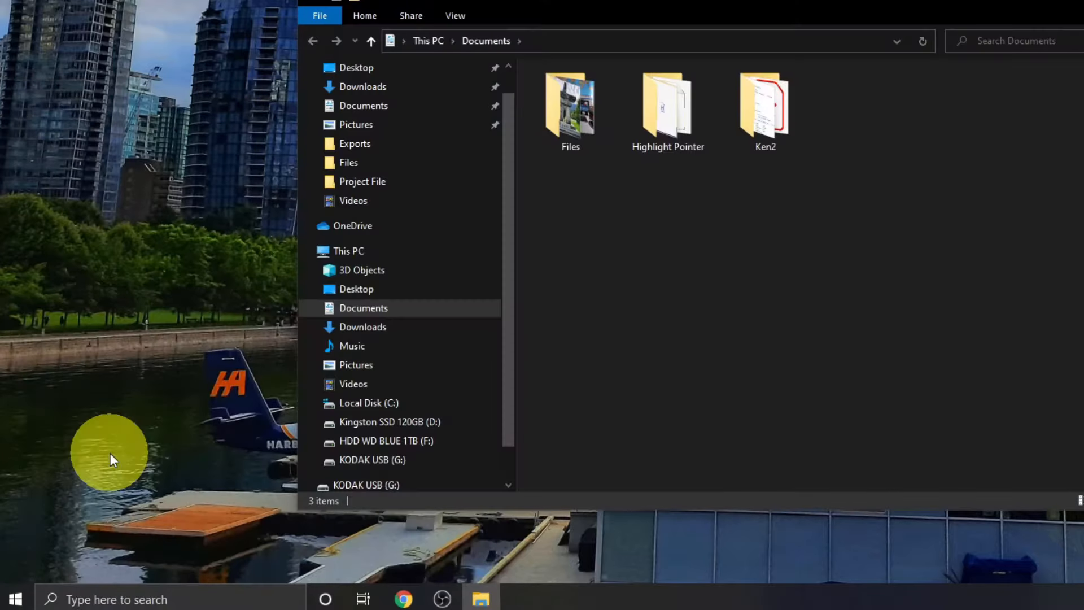
mouse_move(721, 366)
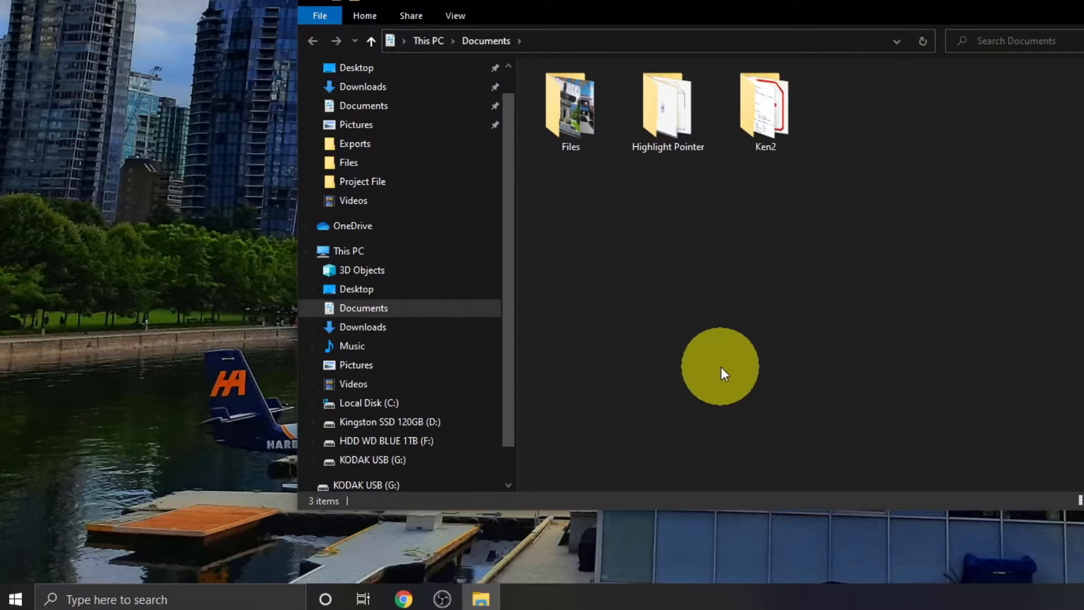
mouse_move(740, 358)
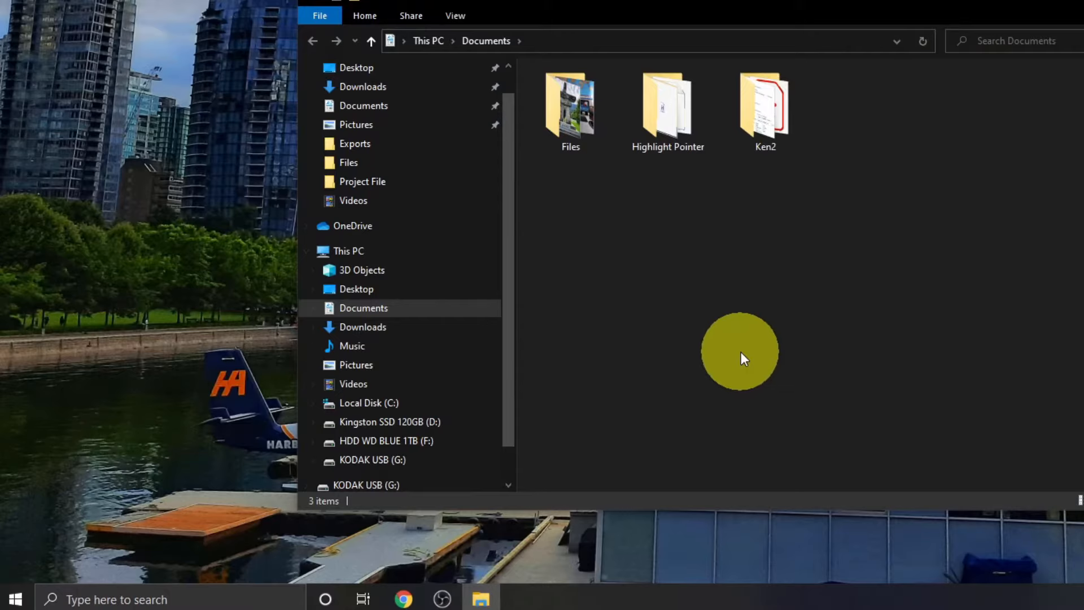
mouse_move(519, 228)
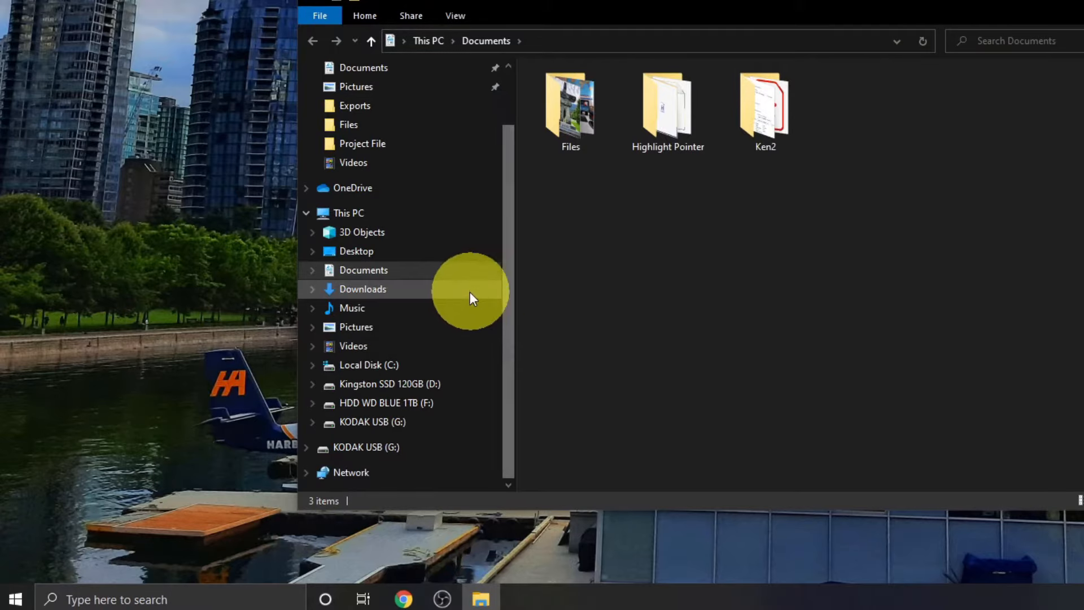
left_click(306, 213)
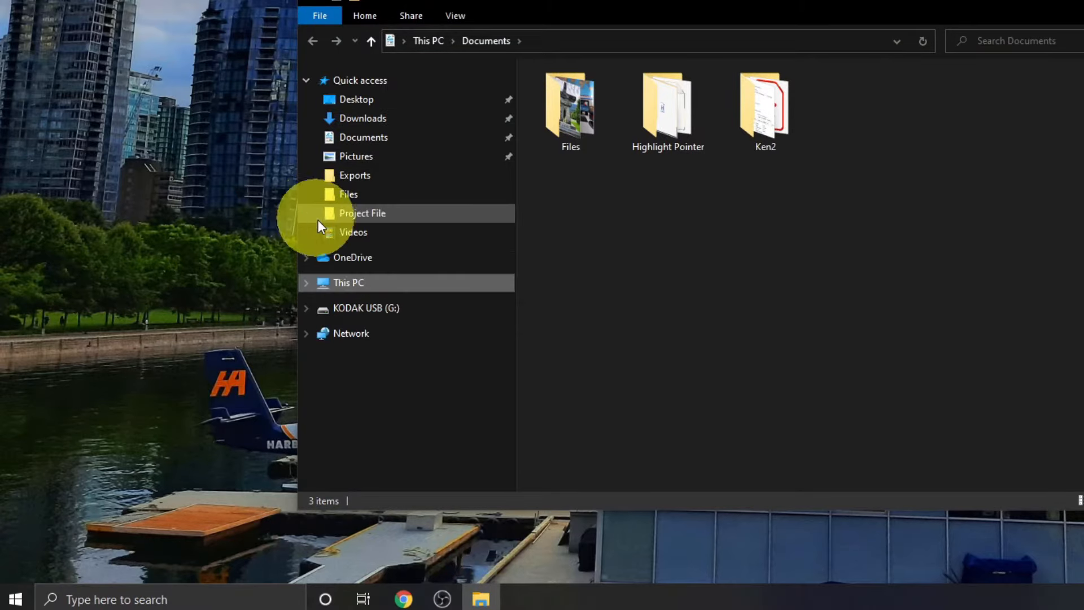
mouse_move(439, 312)
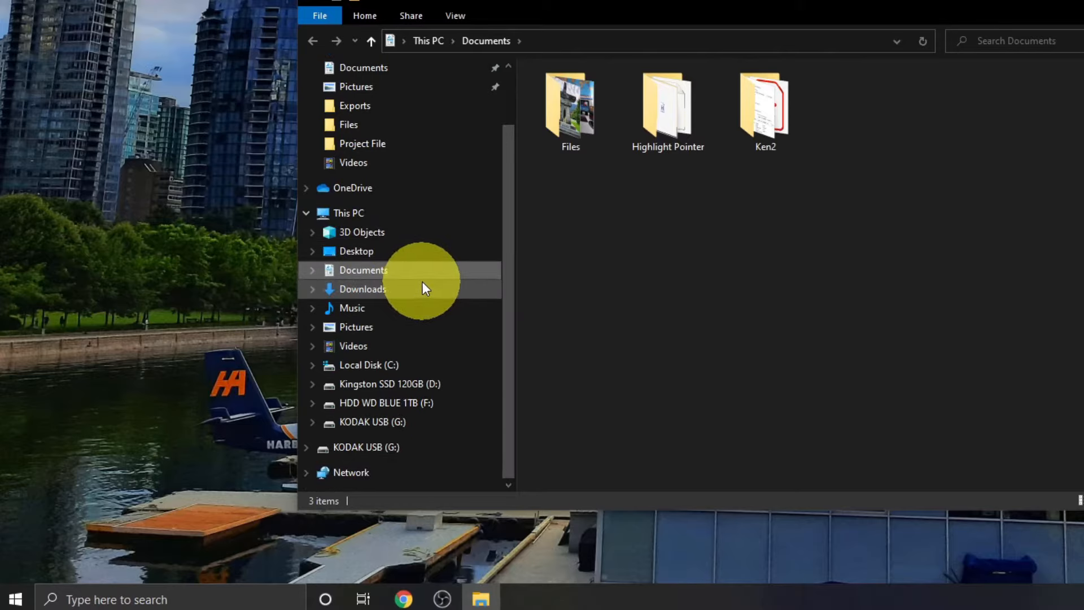
mouse_move(462, 311)
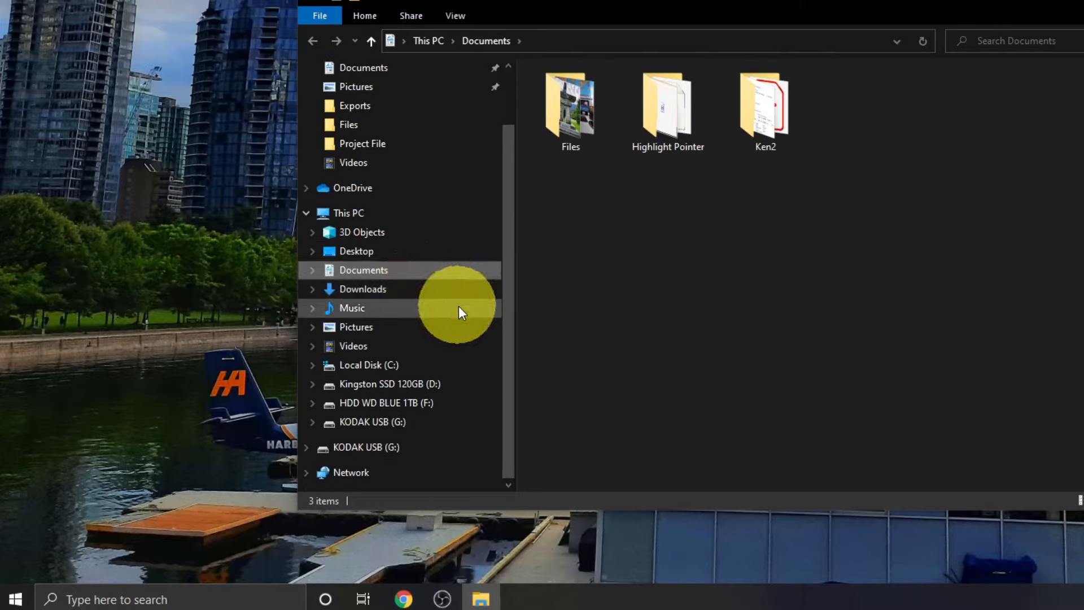
mouse_move(455, 433)
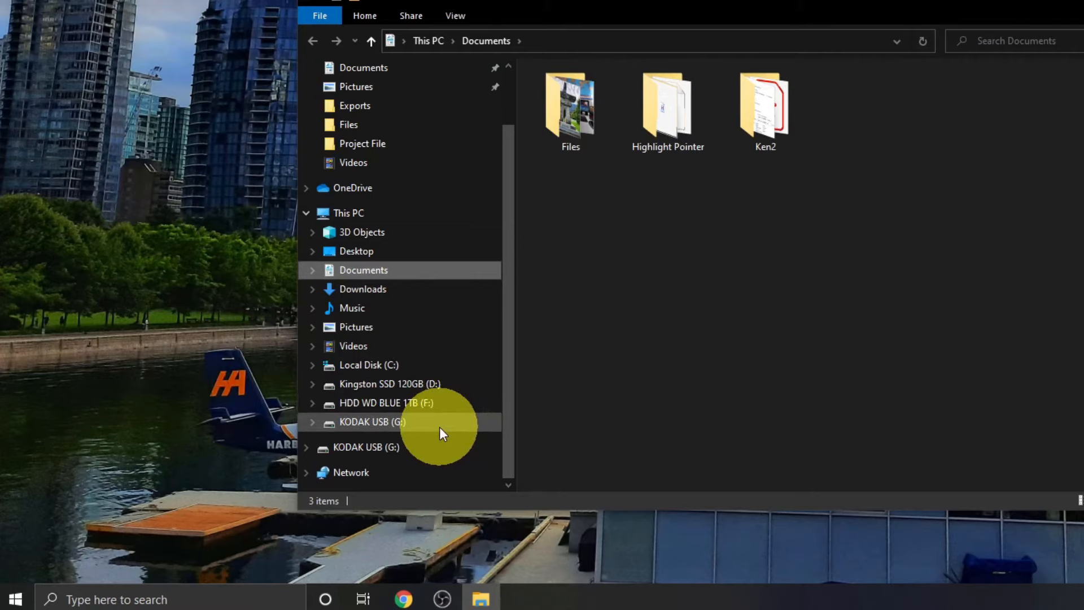
mouse_move(426, 433)
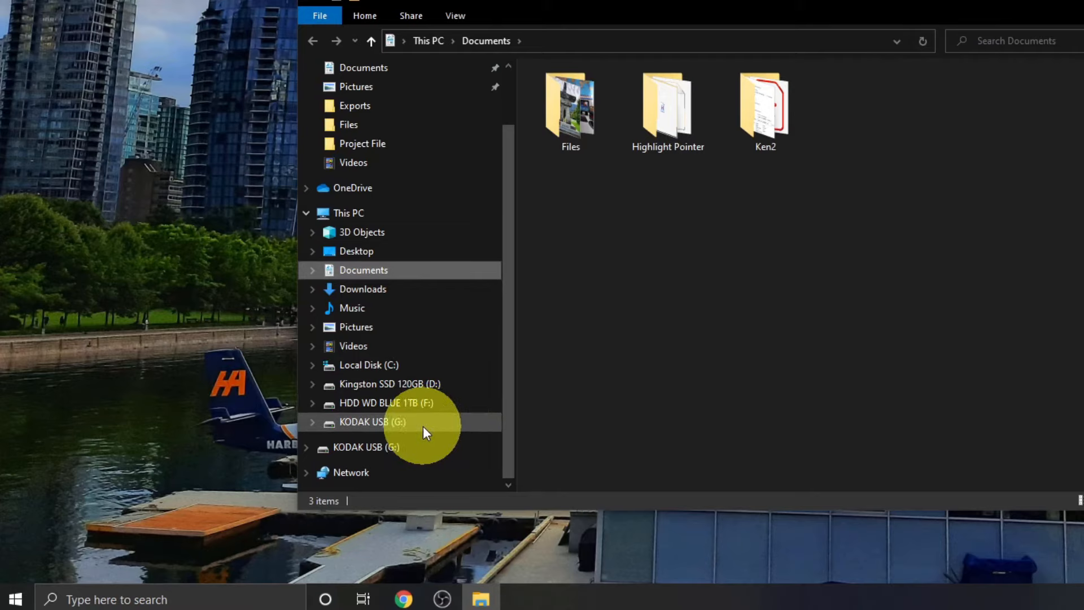
left_click(372, 421)
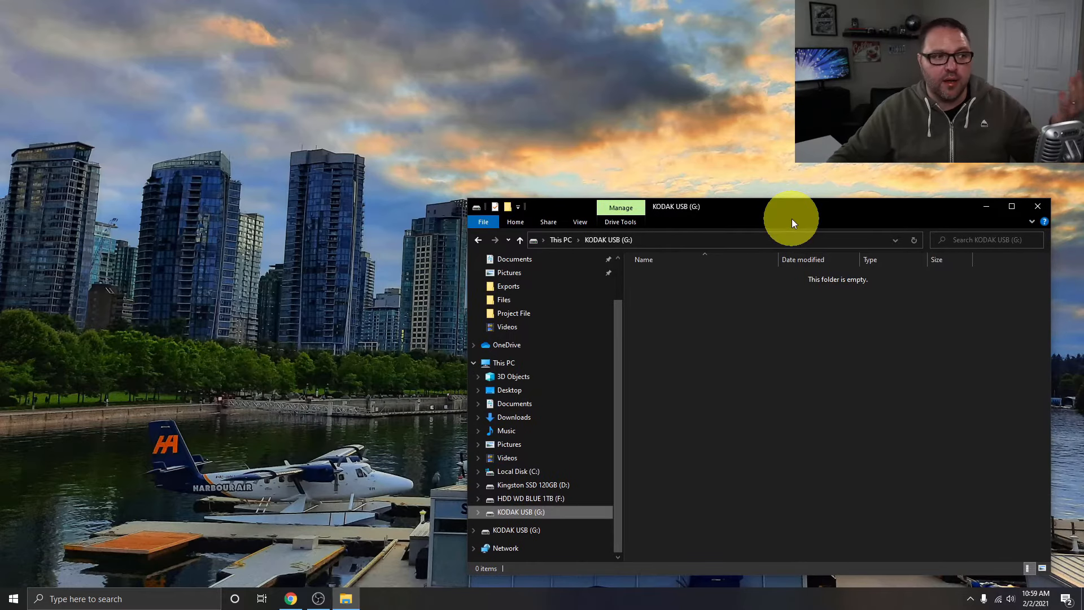
mouse_move(909, 338)
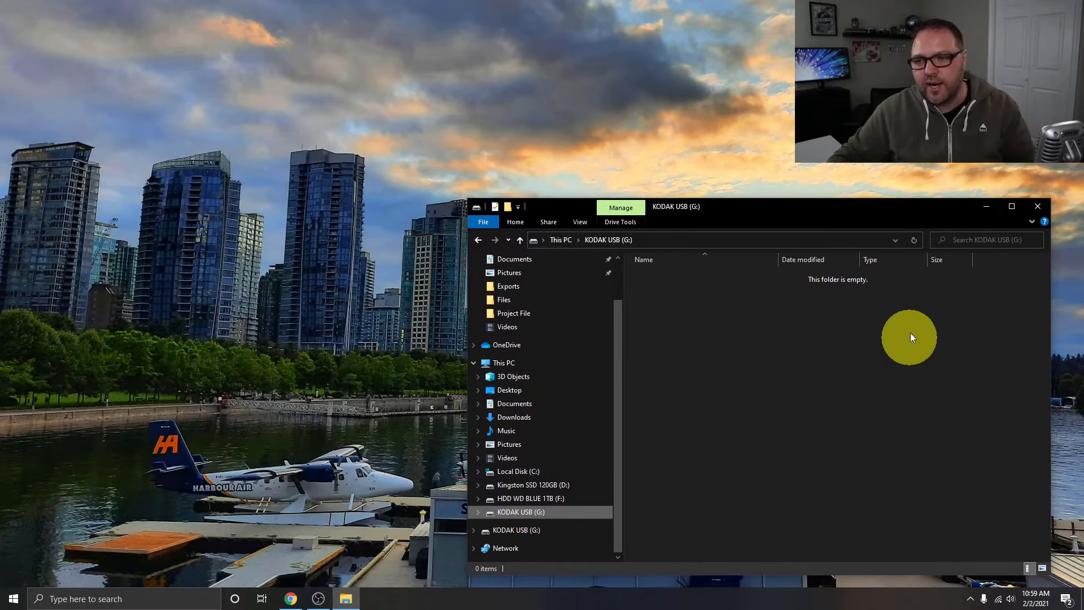
mouse_move(795, 214)
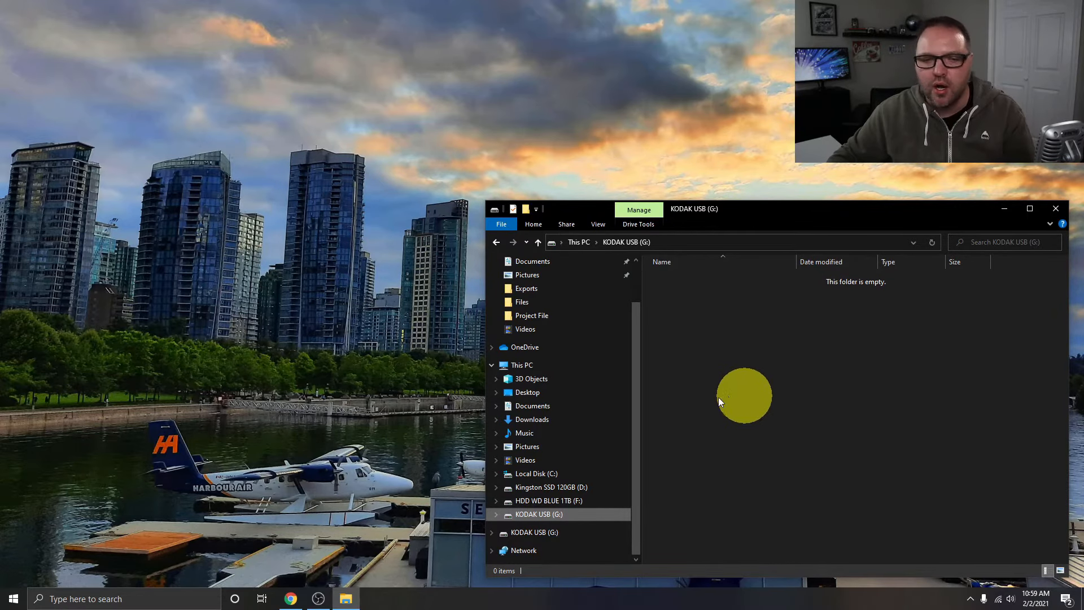
mouse_move(45, 557)
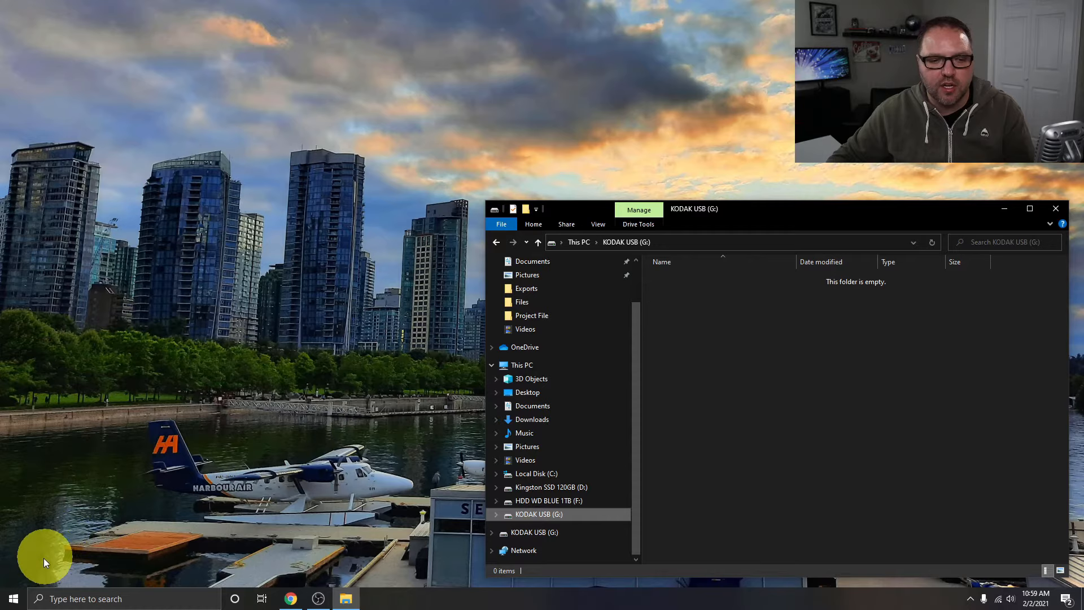
Step: Open a second Explorer window on Documents beside the empty USB drive, glancing at Desktop on the way
left_click(11, 599)
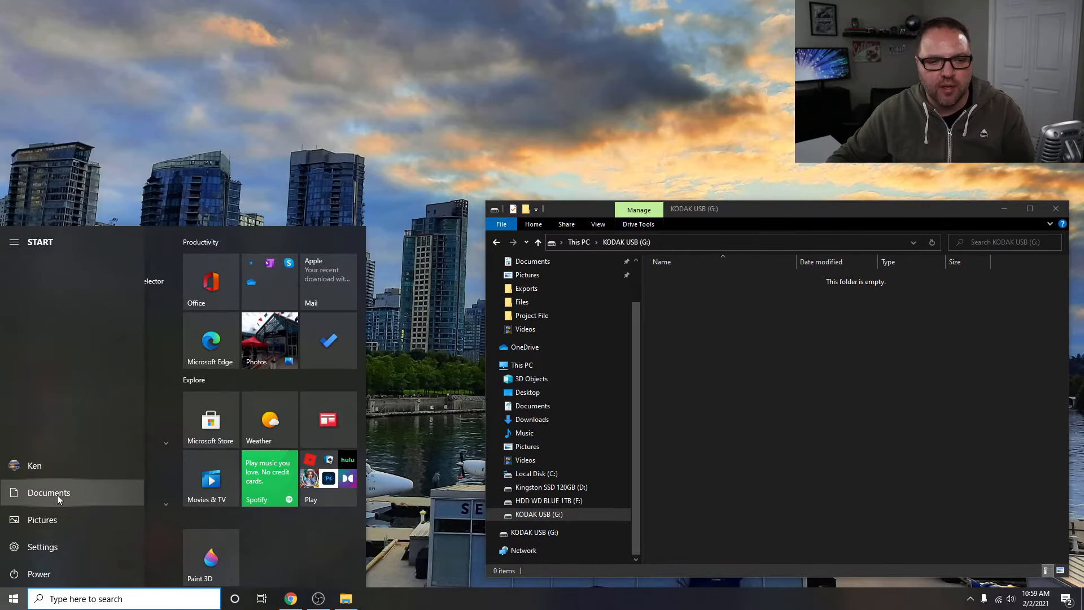
left_click(49, 492)
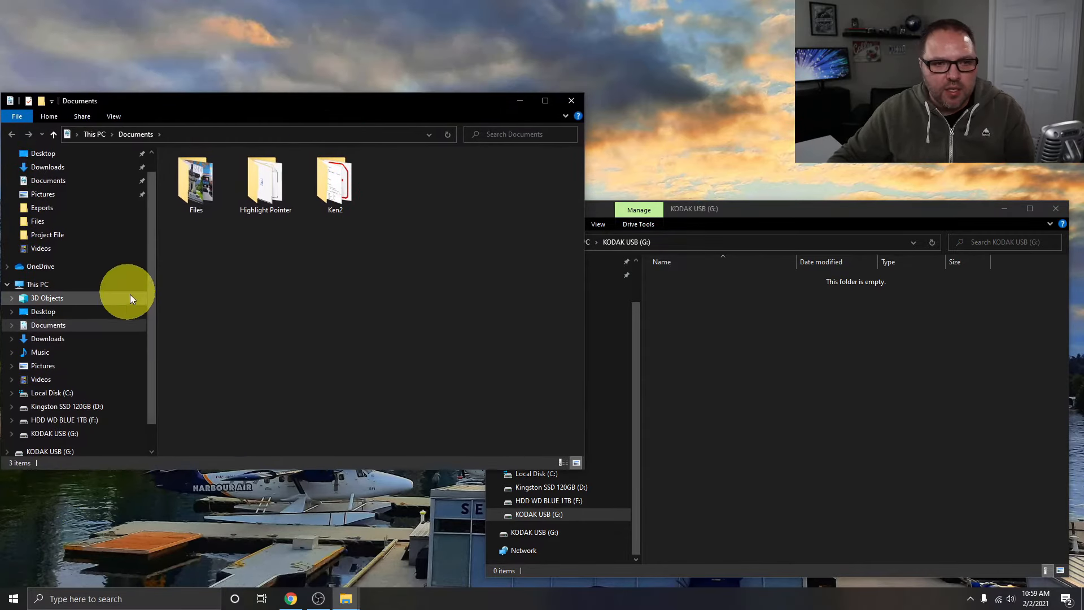
scroll("up", 3)
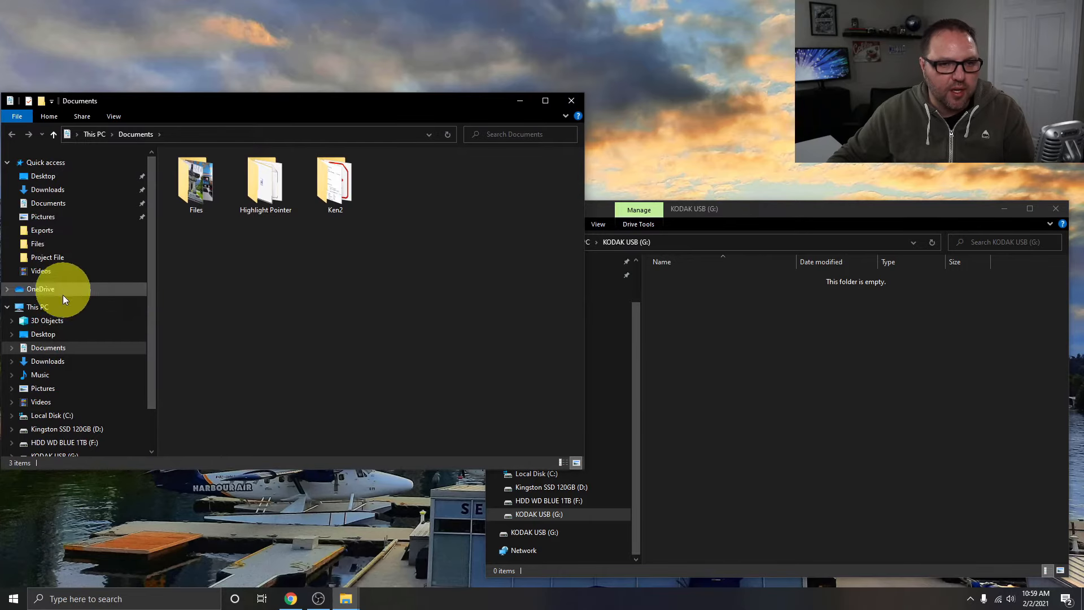
left_click(43, 334)
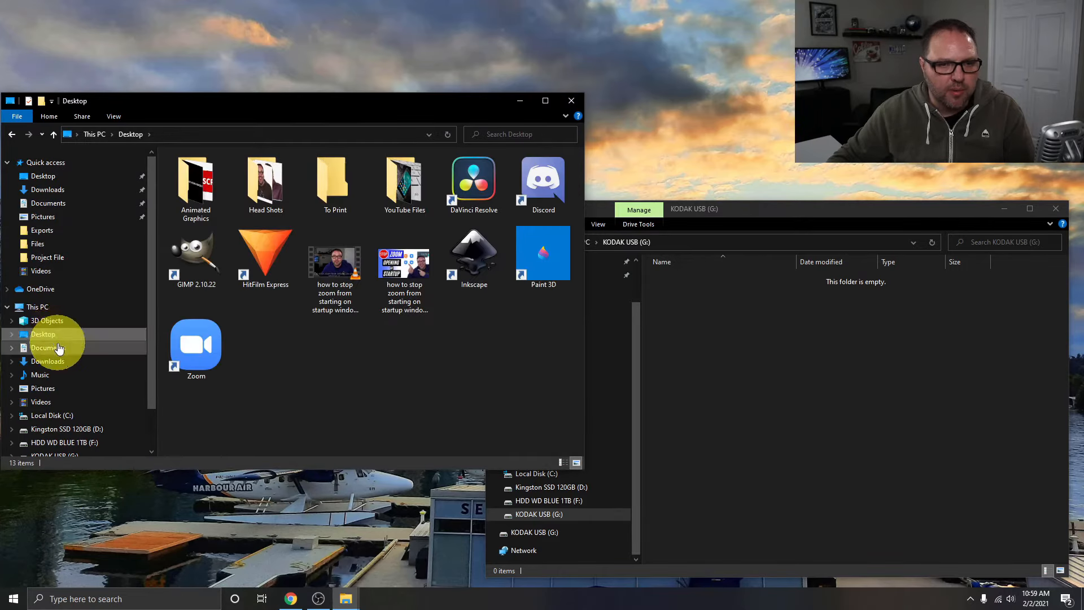
left_click(49, 346)
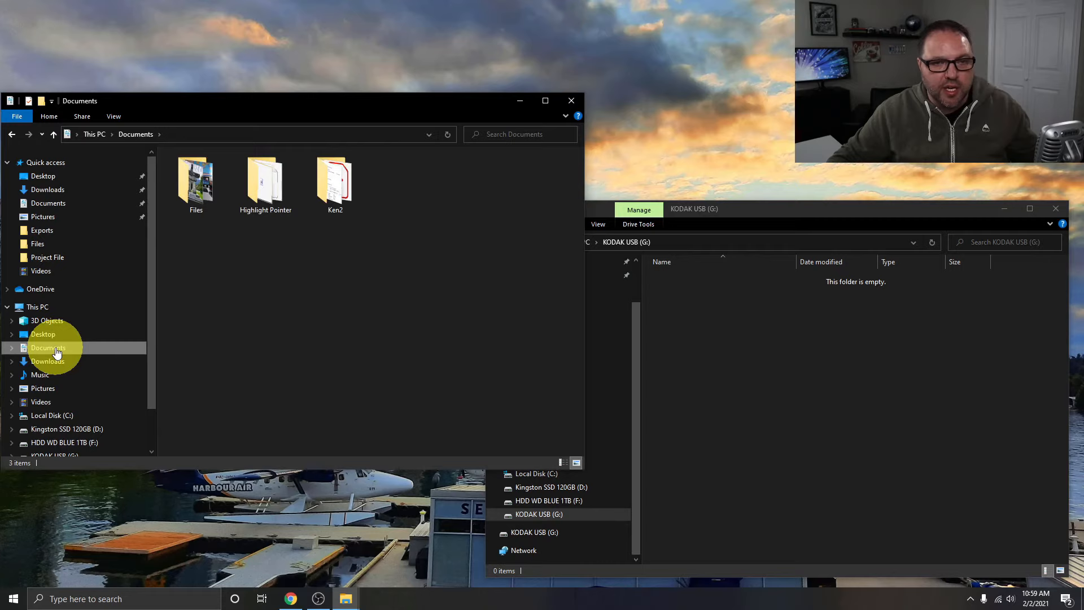
mouse_move(295, 360)
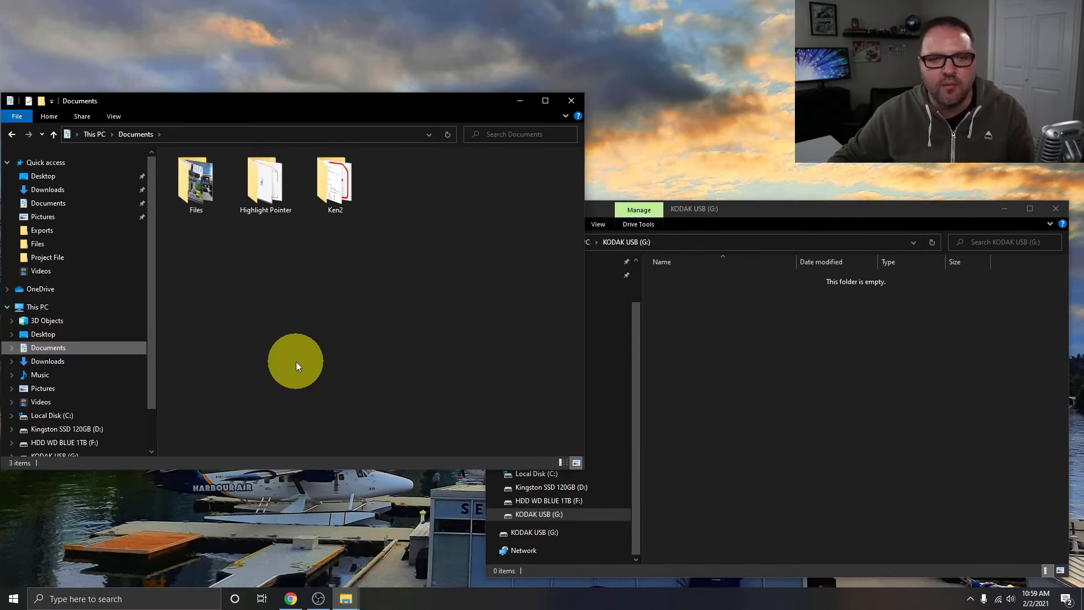
mouse_move(214, 271)
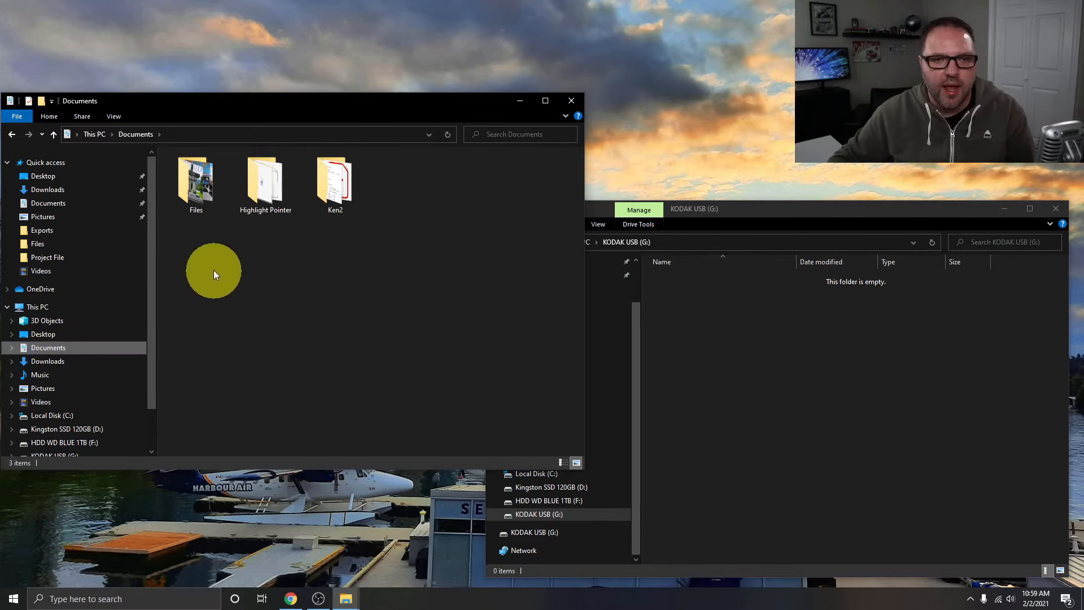
mouse_move(199, 183)
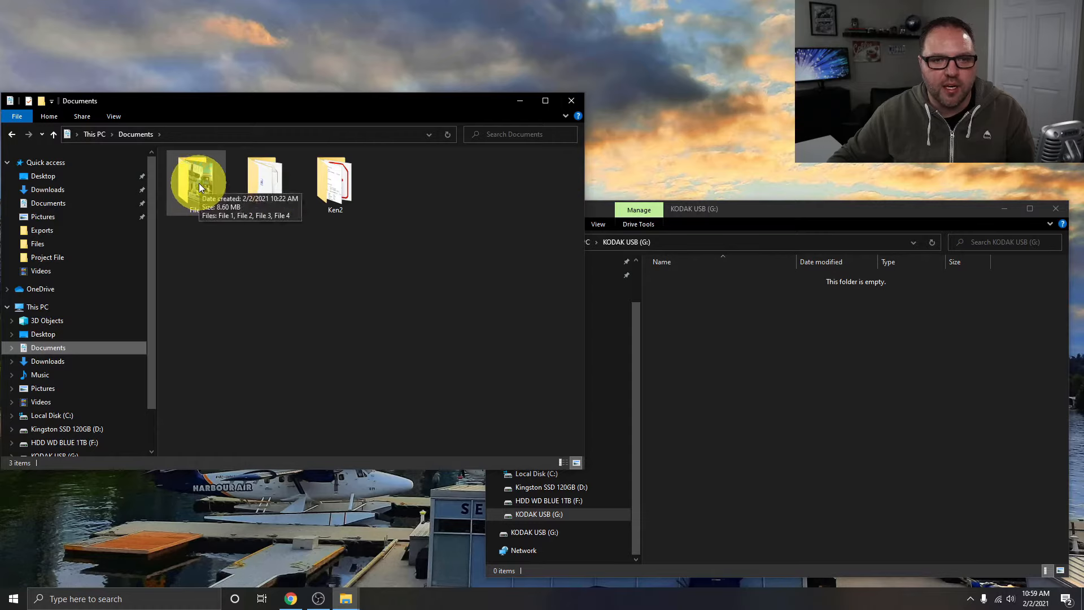
Step: Open the Files folder so File 1 through File 4 are listed
double_click(195, 176)
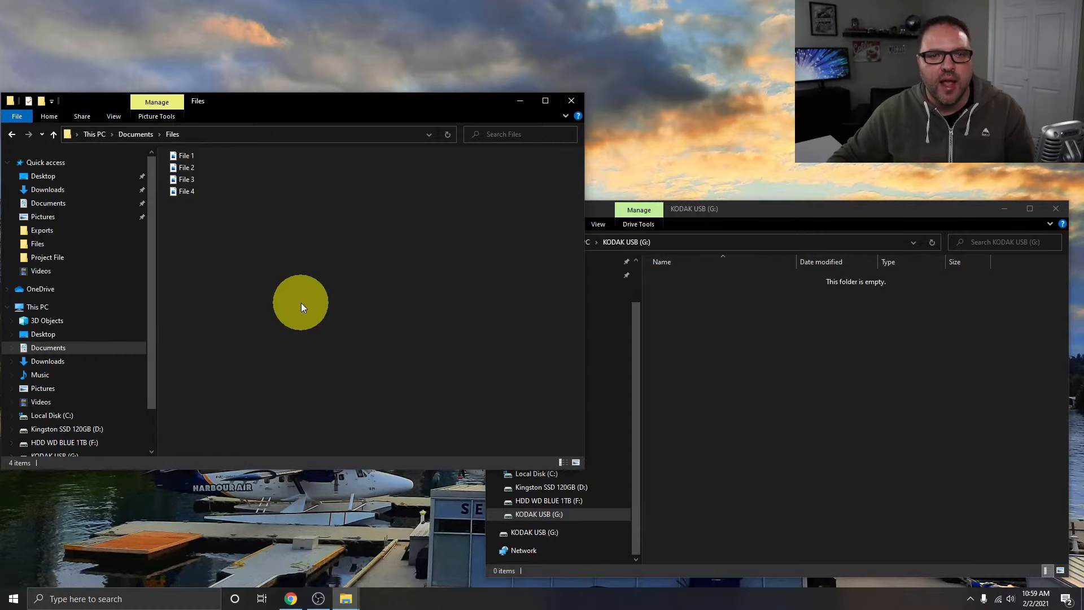
mouse_move(876, 369)
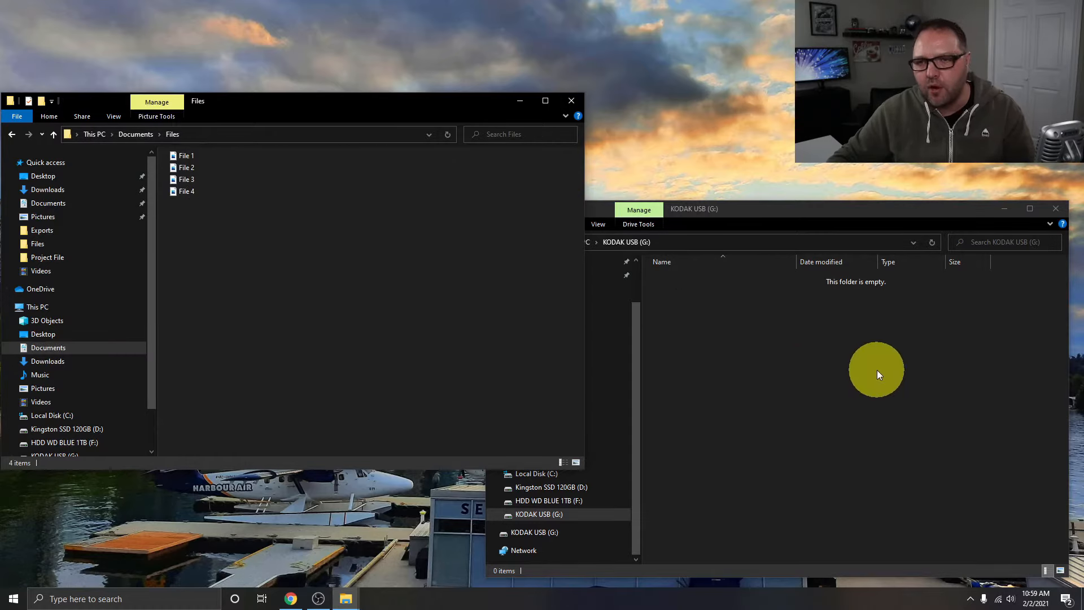
mouse_move(802, 365)
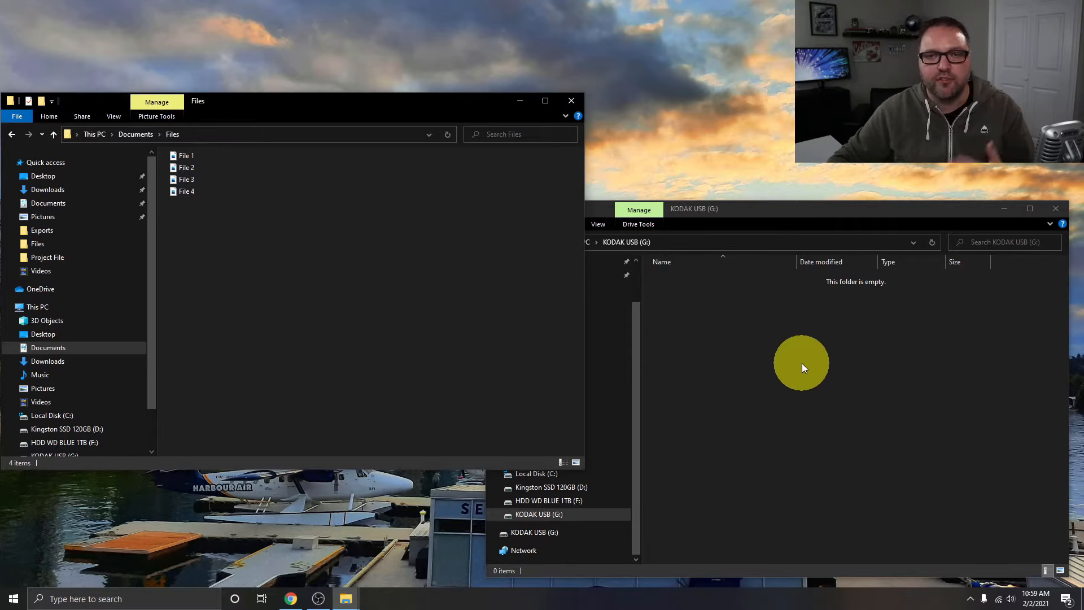
mouse_move(373, 238)
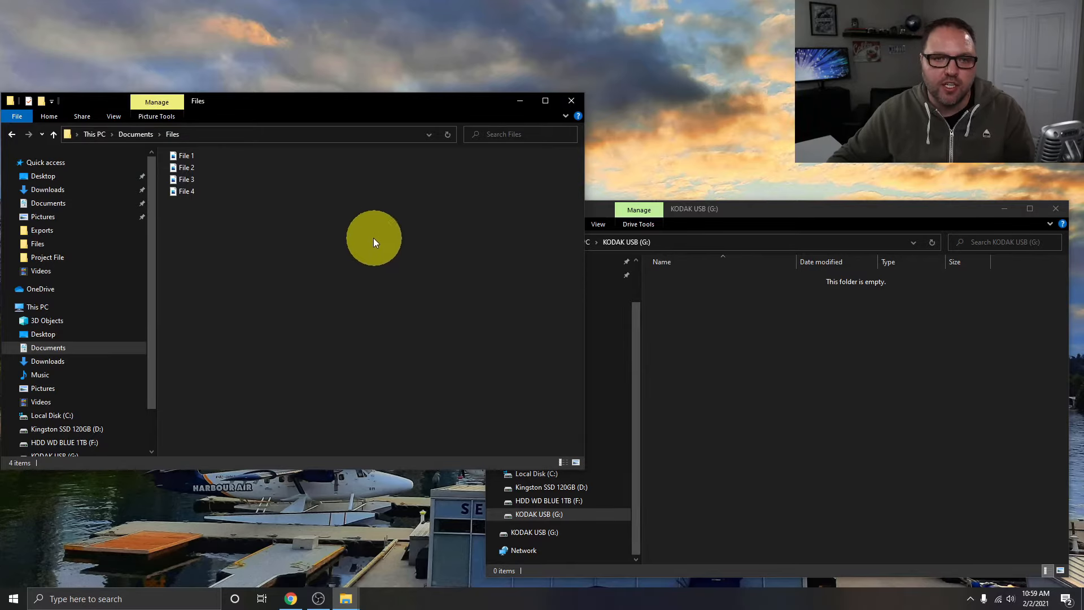
mouse_move(185, 156)
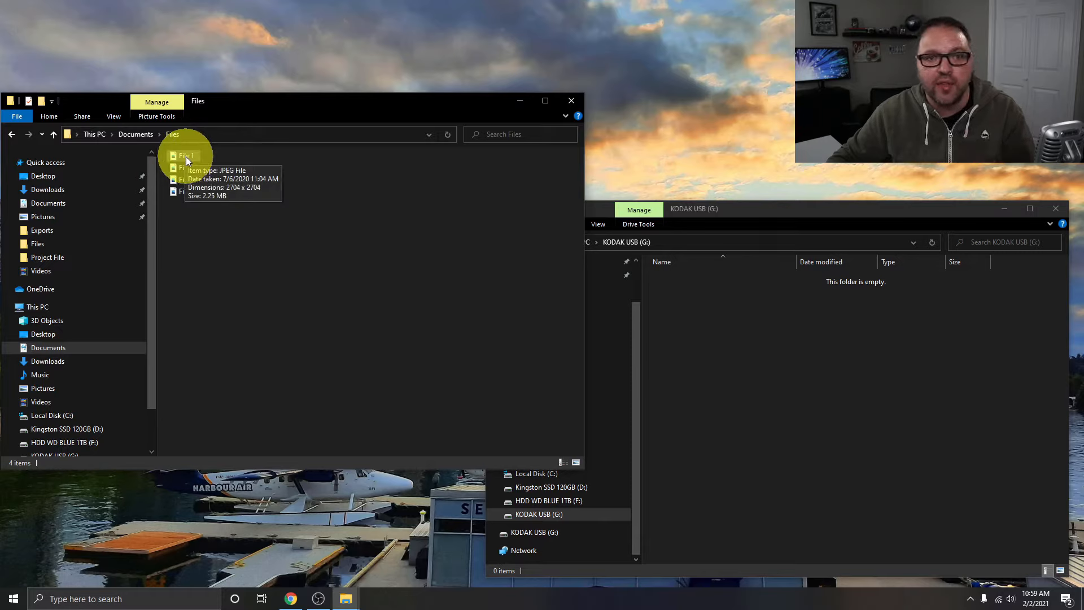
Step: Select File 1 in the Files folder to copy it onto the KODAK USB (G:) drive
left_click(185, 156)
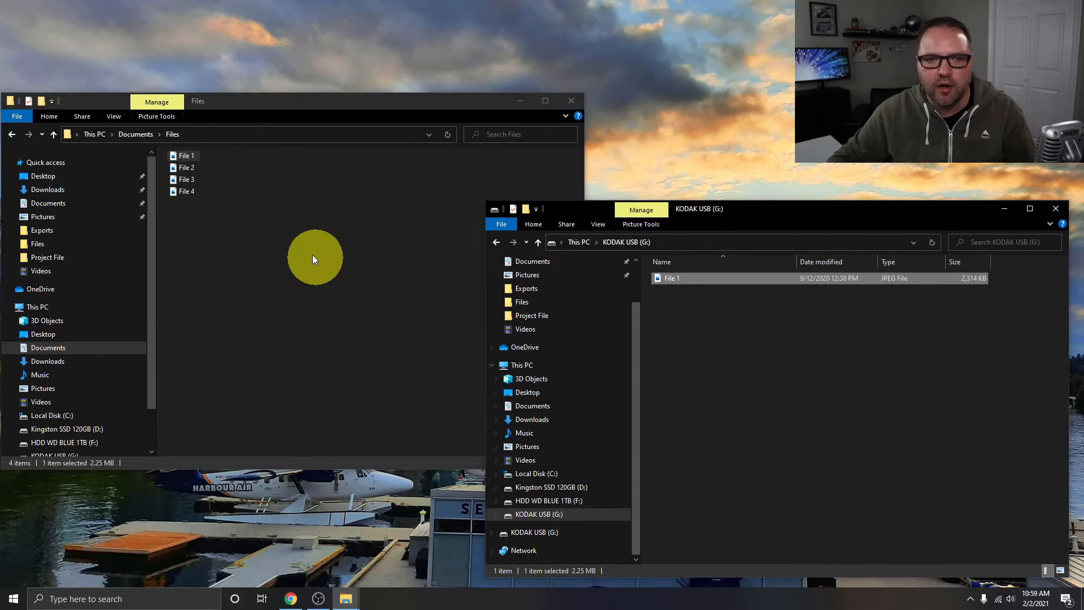
mouse_move(190, 170)
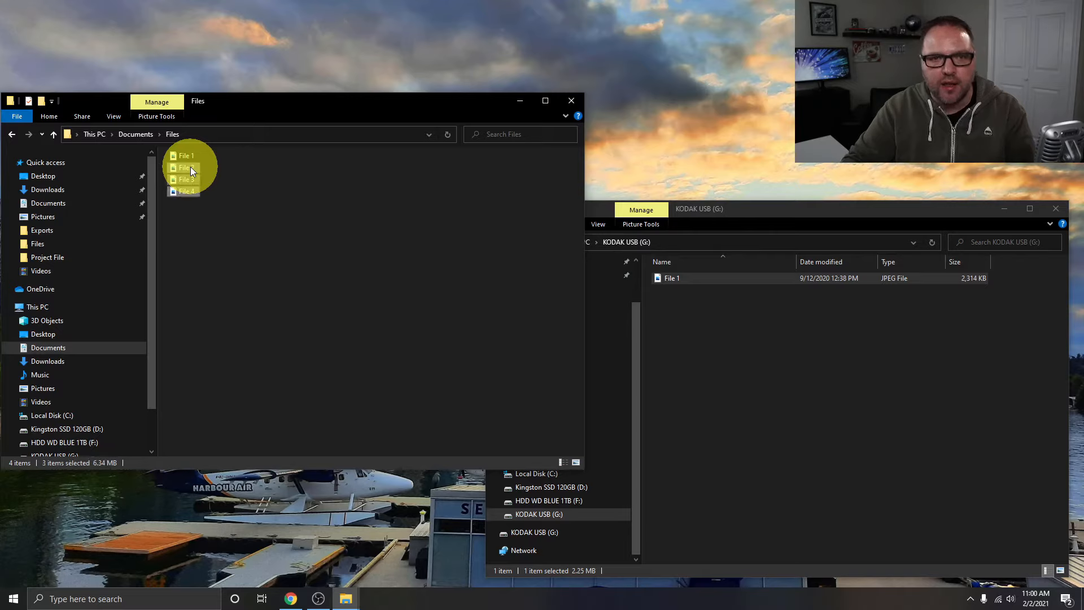
mouse_move(300, 211)
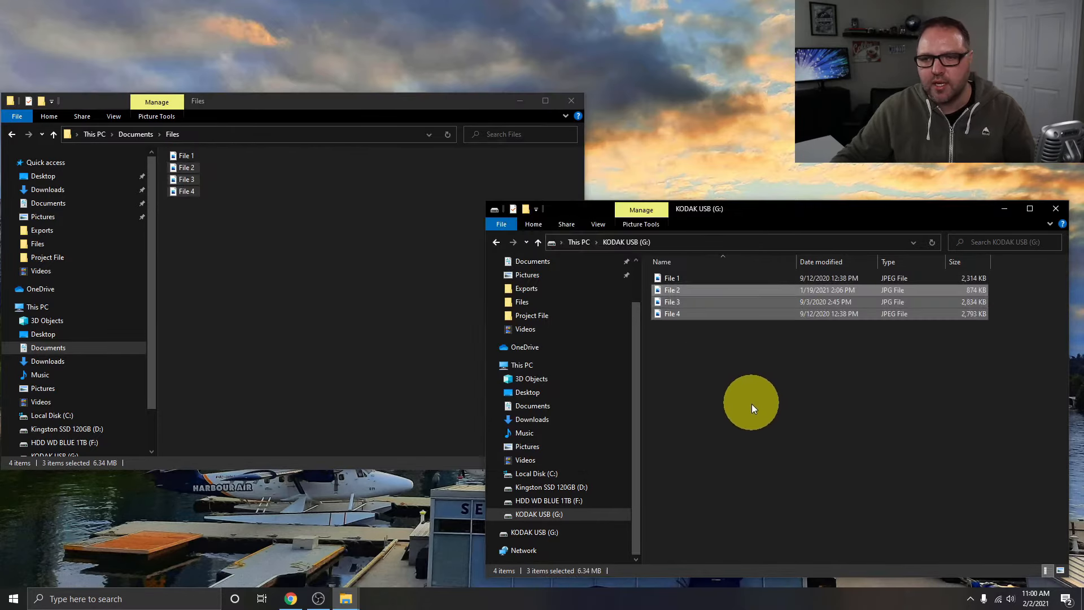
mouse_move(747, 396)
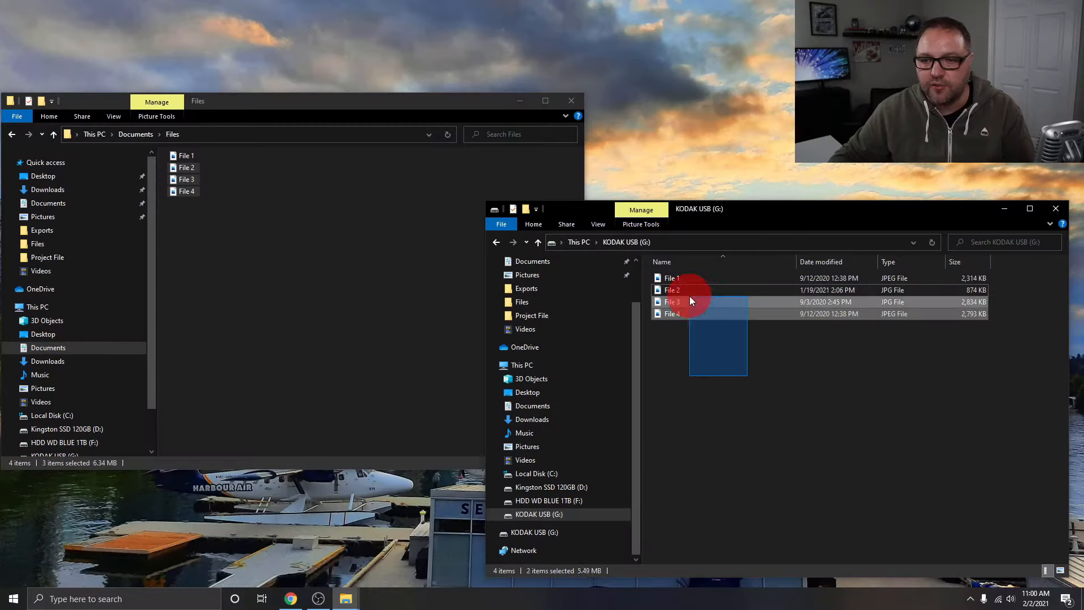
Step: Permanently delete the four files on the KODAK USB (G:) drive, confirming the dialog
left_click(672, 290)
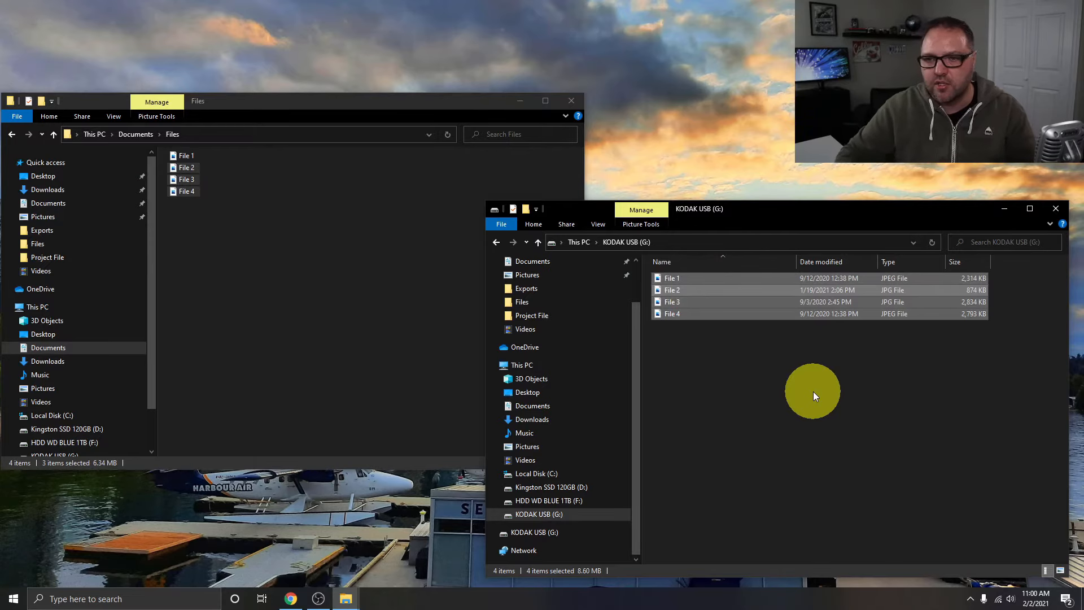
key("Delete")
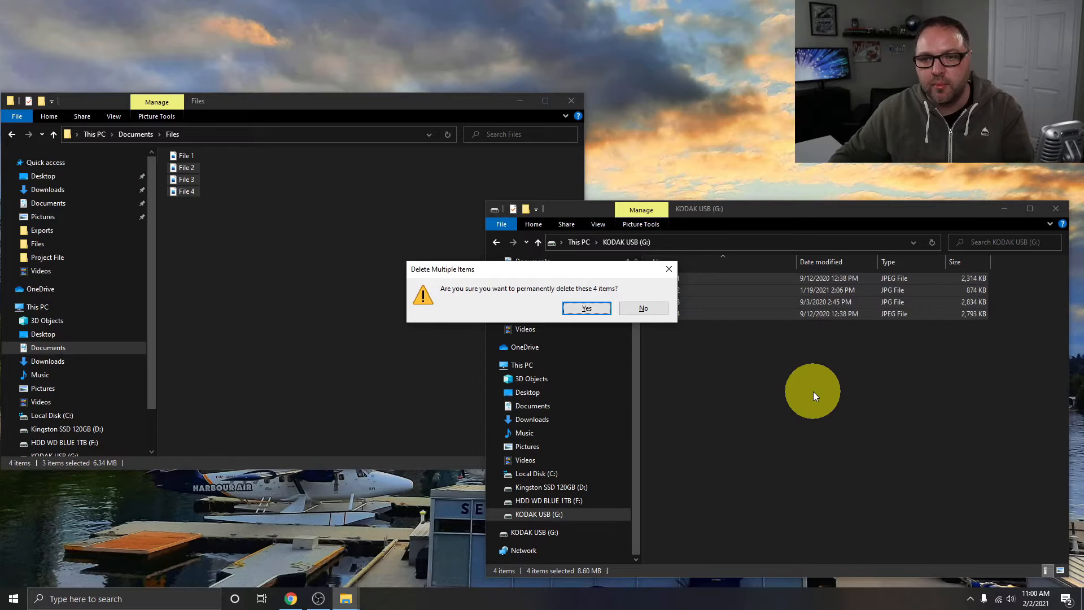
left_click(586, 307)
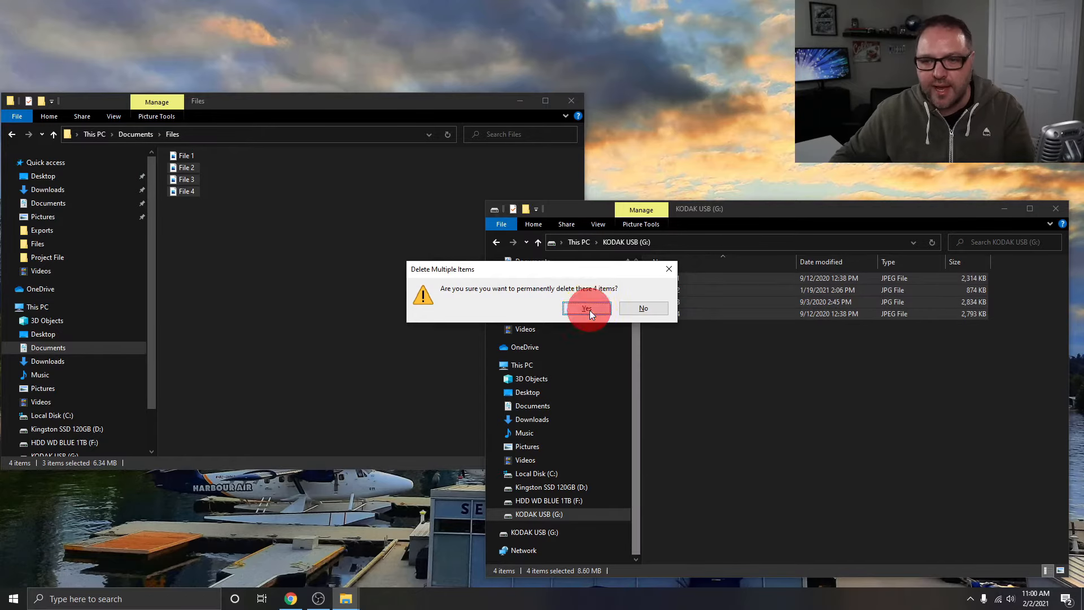
left_click(586, 308)
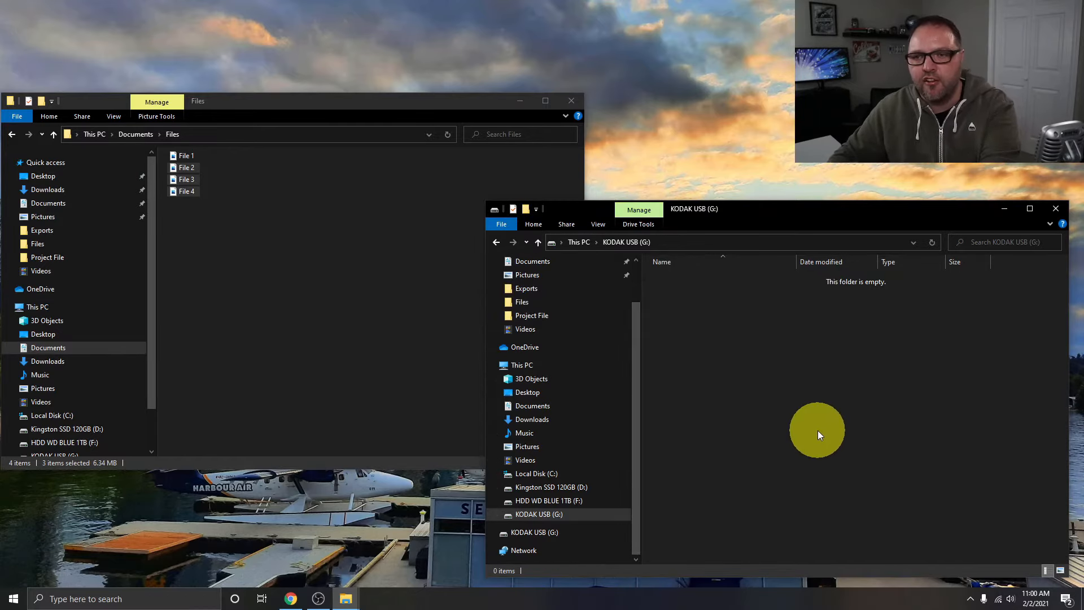
mouse_move(685, 218)
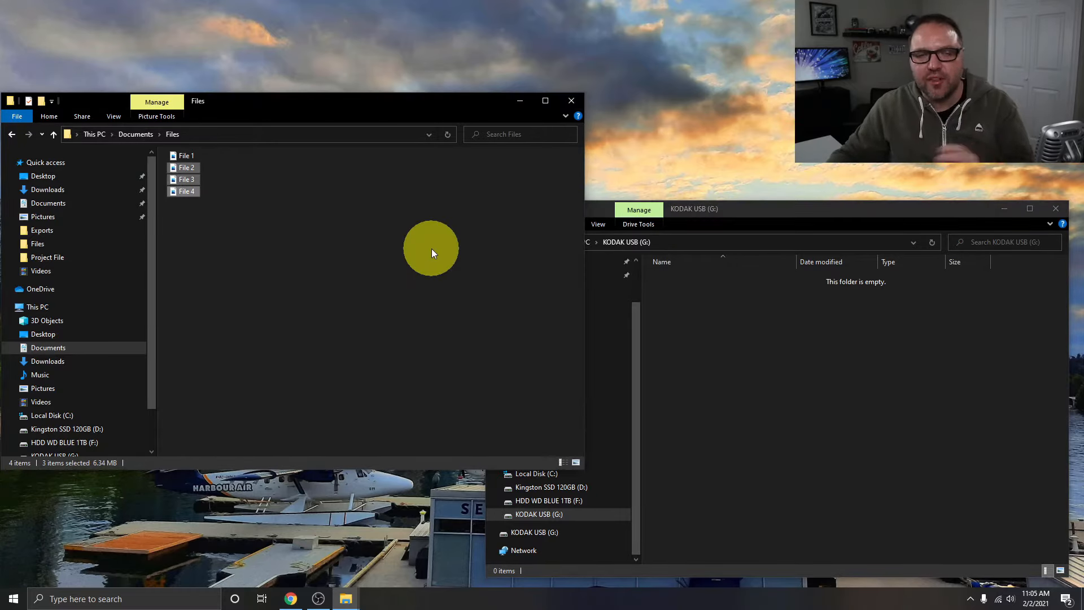
mouse_move(379, 211)
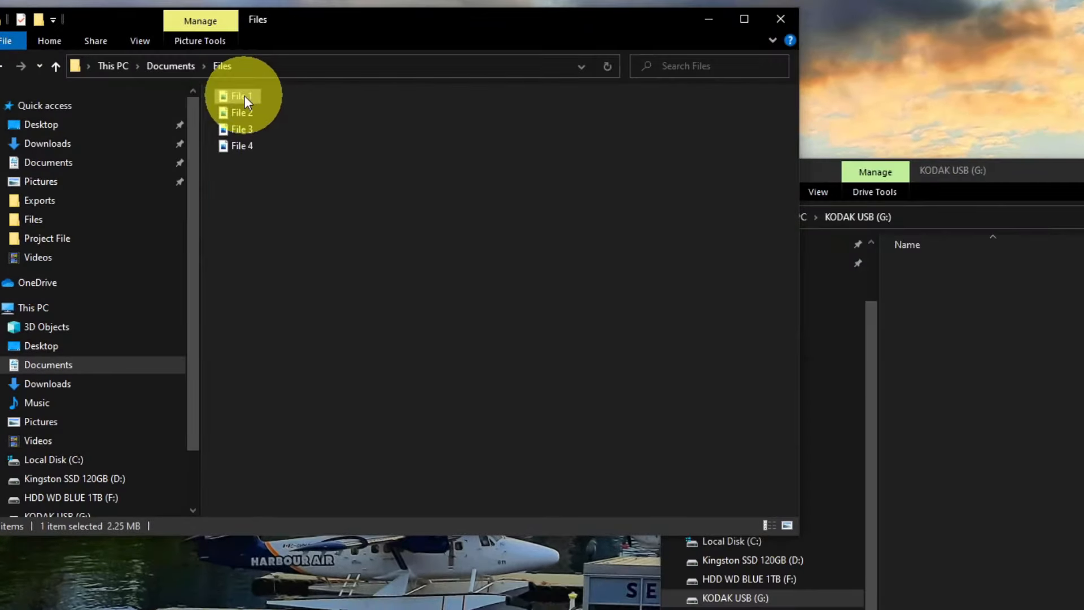
Step: Send File 1 to the KODAK USB (G:) drive via its right-click Send to menu
right_click(241, 96)
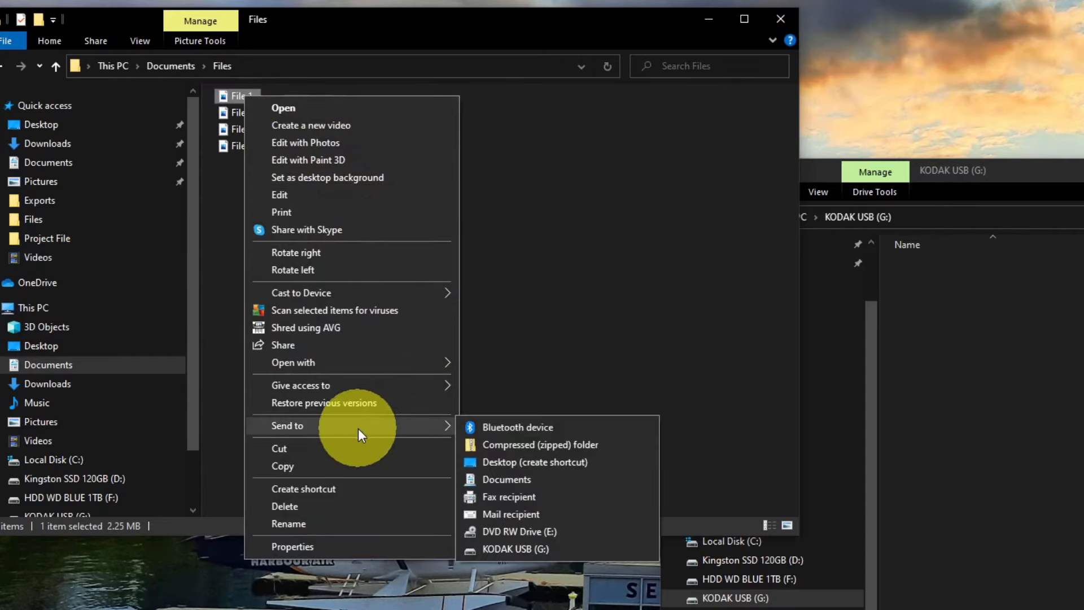
mouse_move(436, 437)
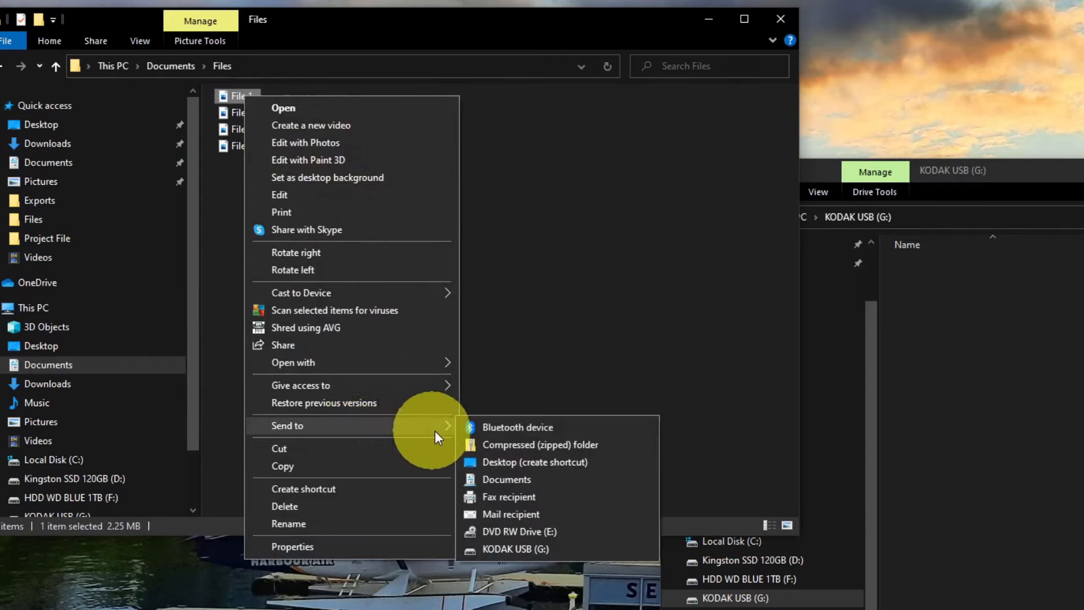
mouse_move(572, 538)
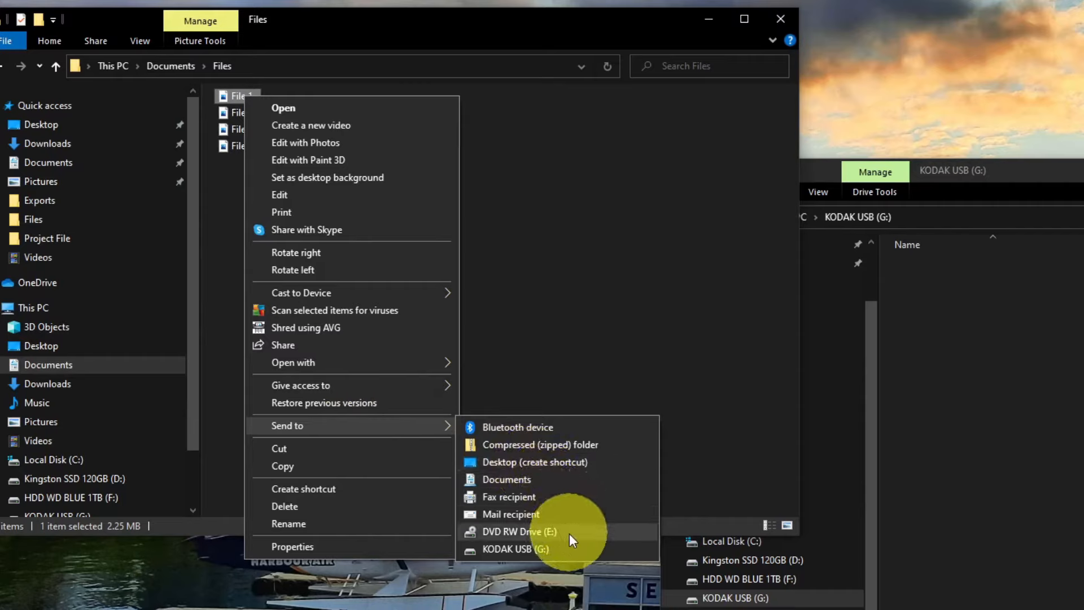
mouse_move(543, 549)
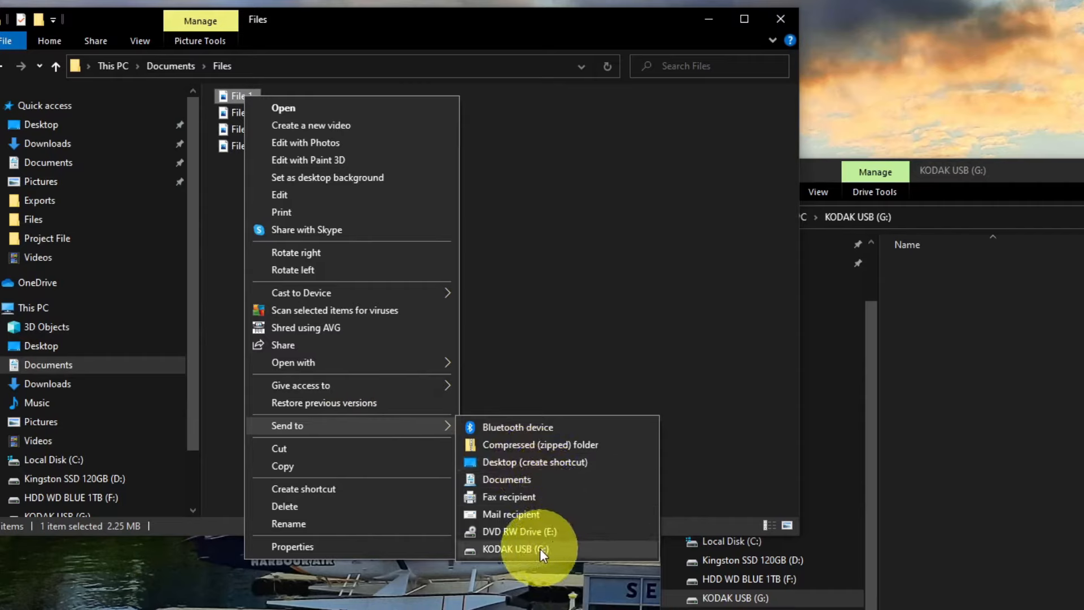
left_click(515, 549)
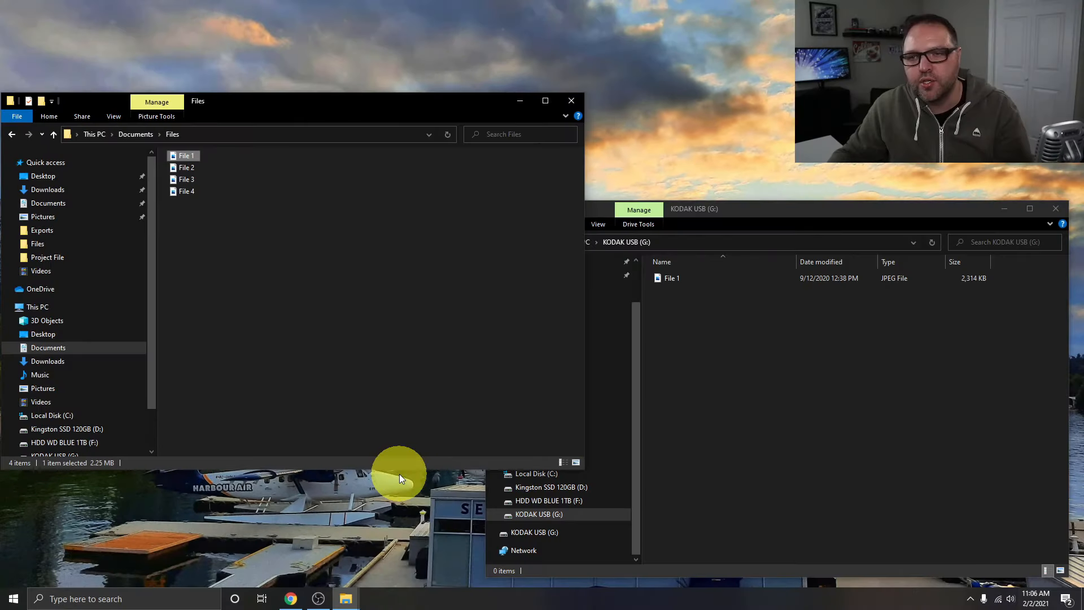
mouse_move(204, 176)
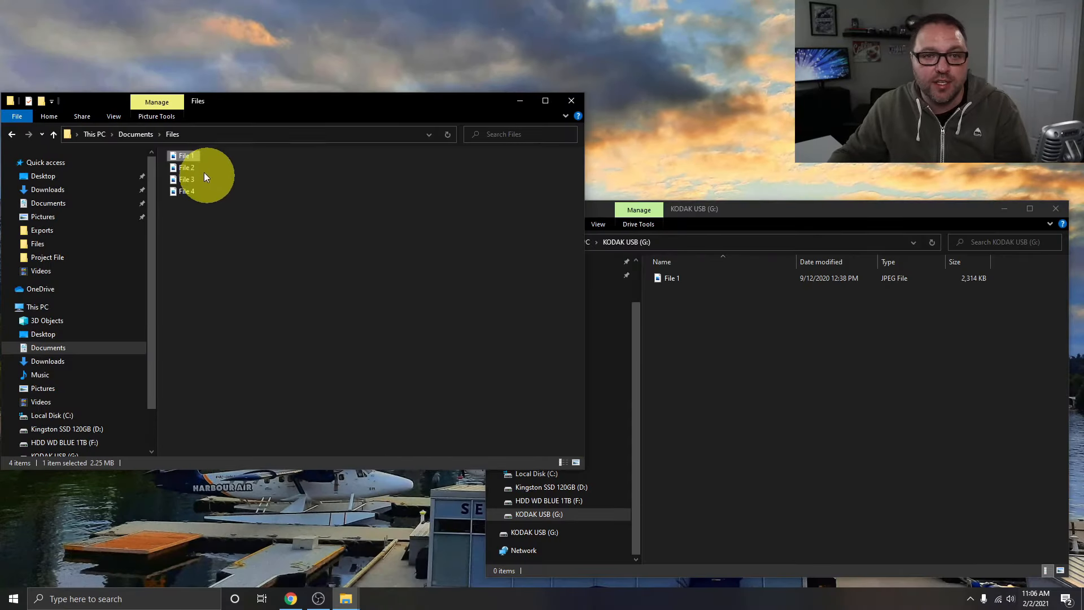
Step: Send File 2, File 3 and File 4 together to the KODAK USB (G:) drive via Send to
left_click(187, 168)
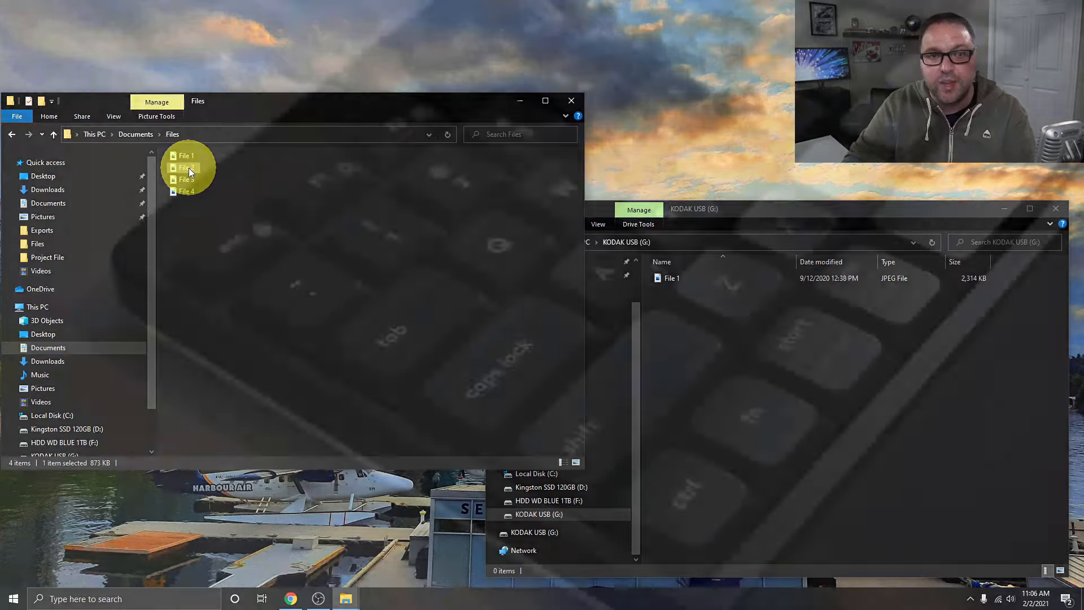
right_click(186, 169)
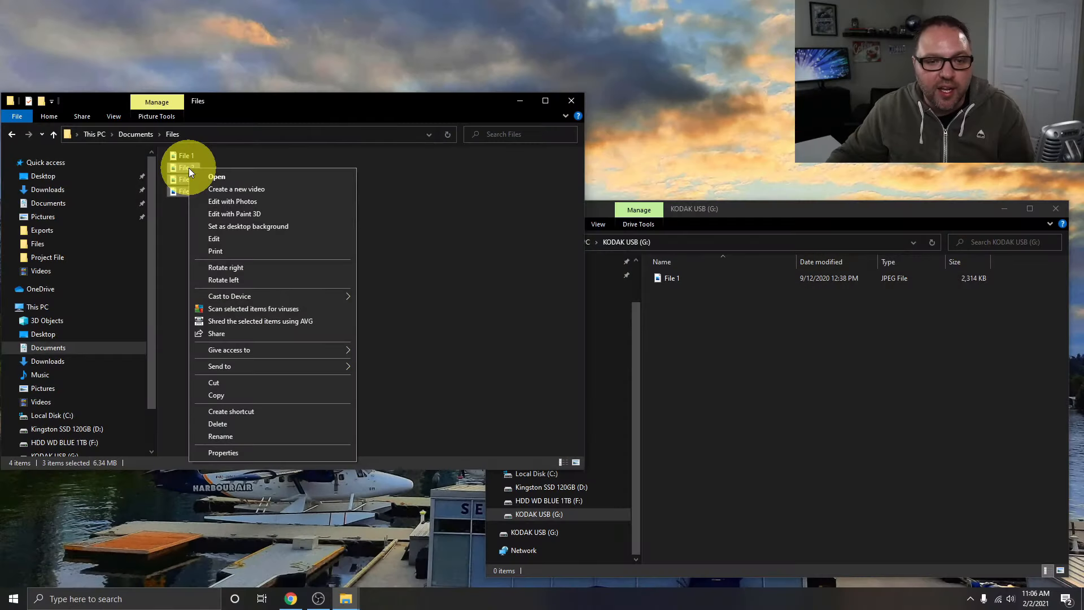
mouse_move(277, 366)
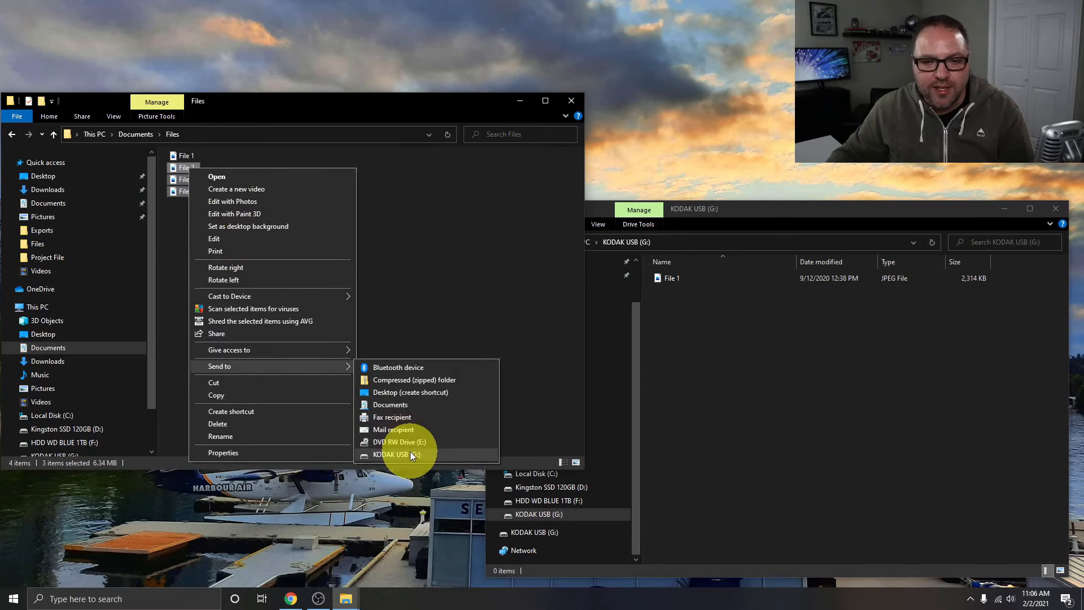
left_click(395, 454)
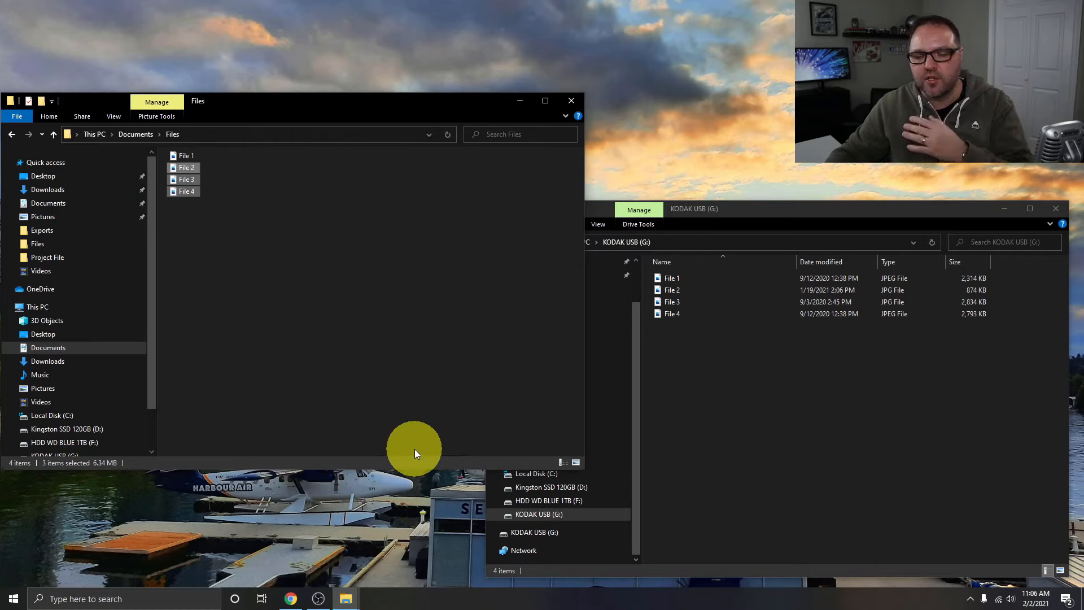
mouse_move(577, 117)
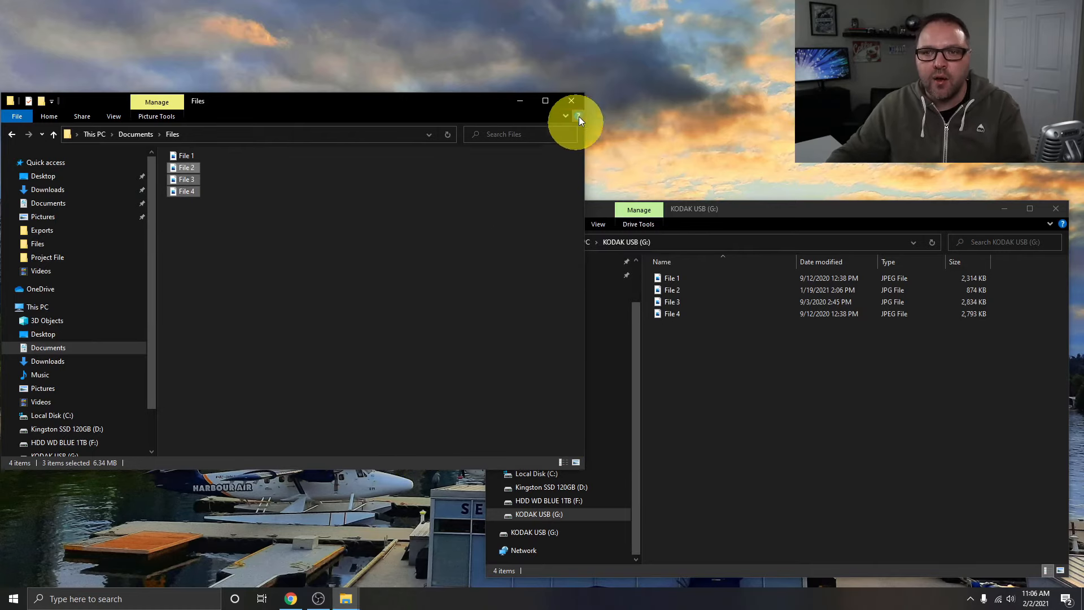
mouse_move(578, 103)
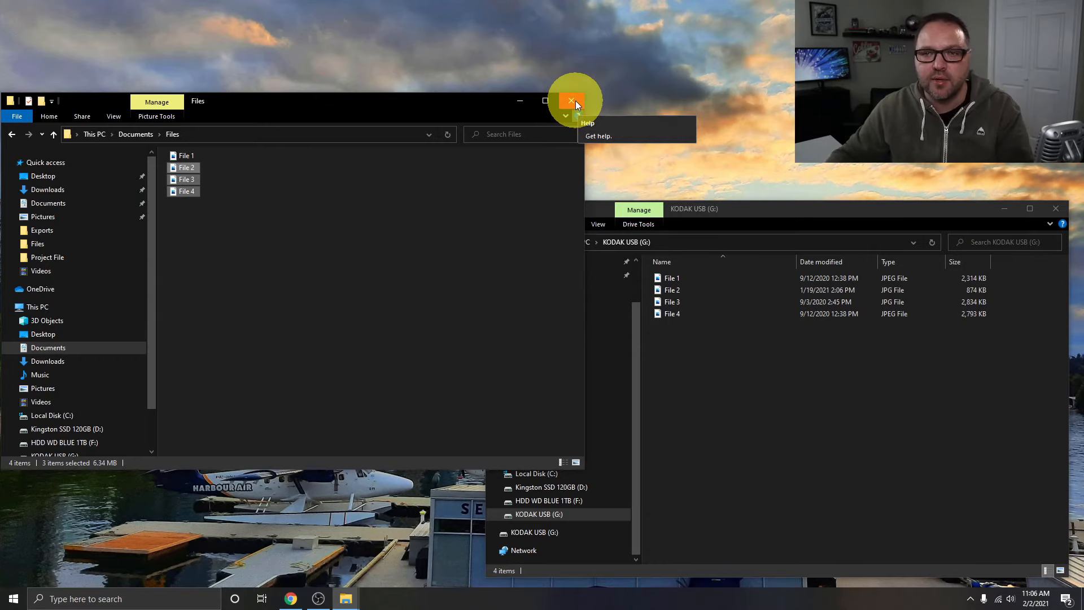
Step: Close the Files window and show the hidden system tray icons for ejecting the drive
left_click(571, 101)
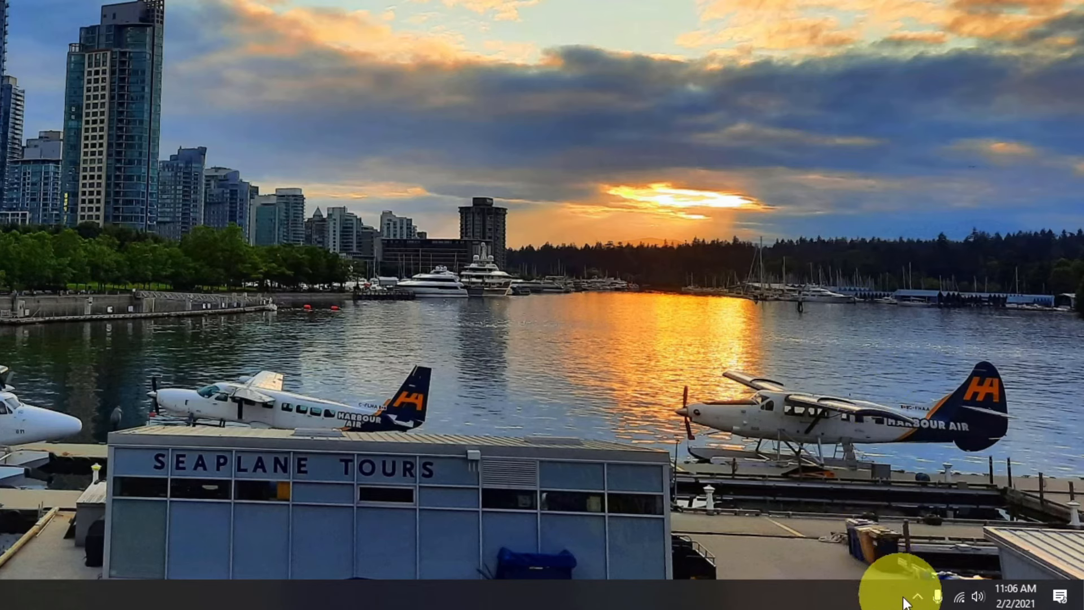
mouse_move(913, 601)
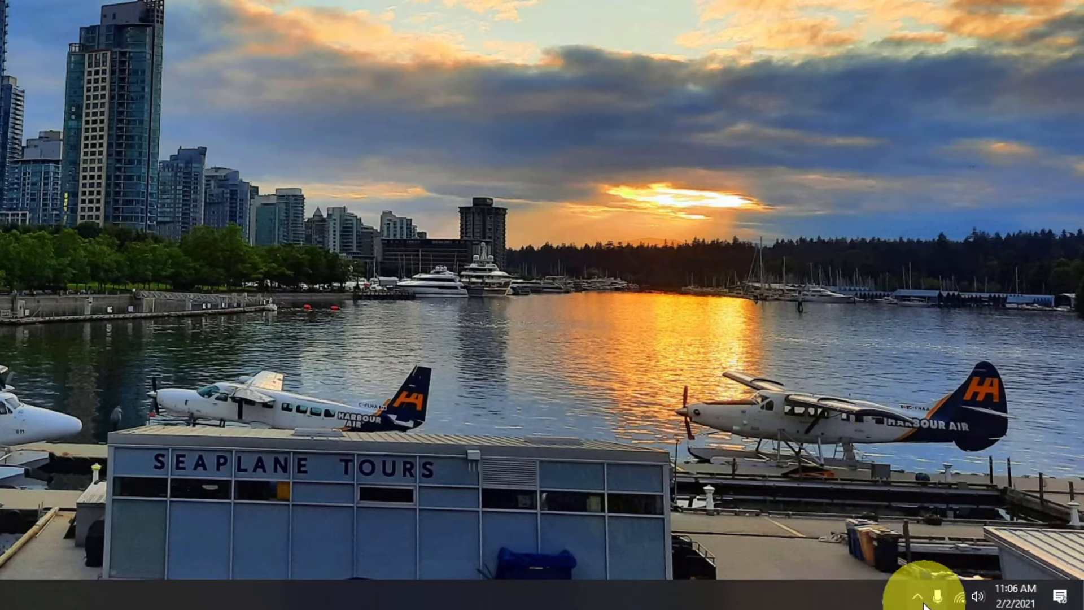
left_click(919, 596)
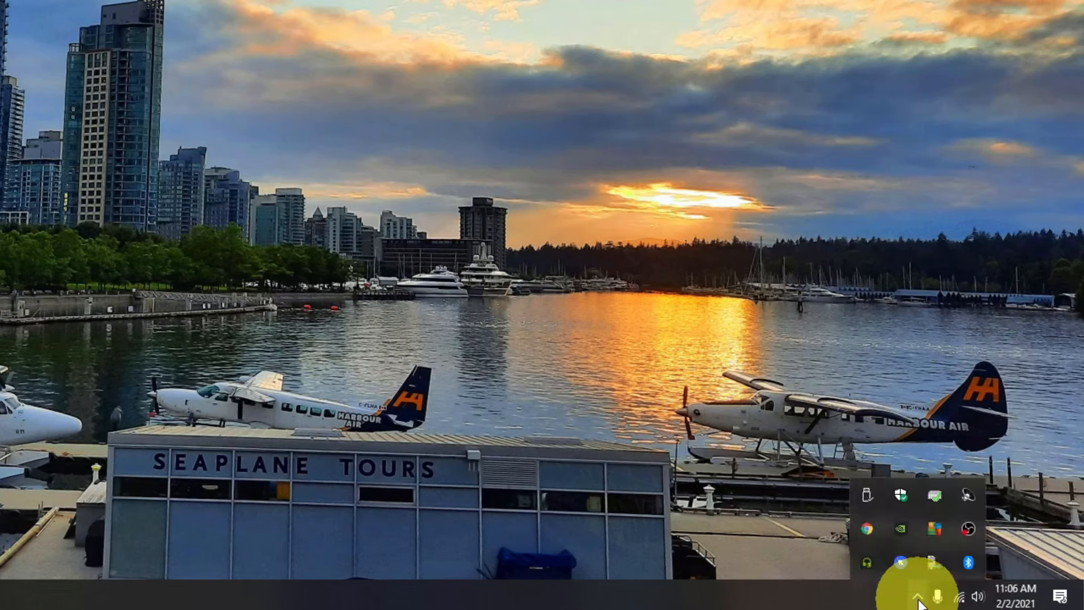
mouse_move(868, 528)
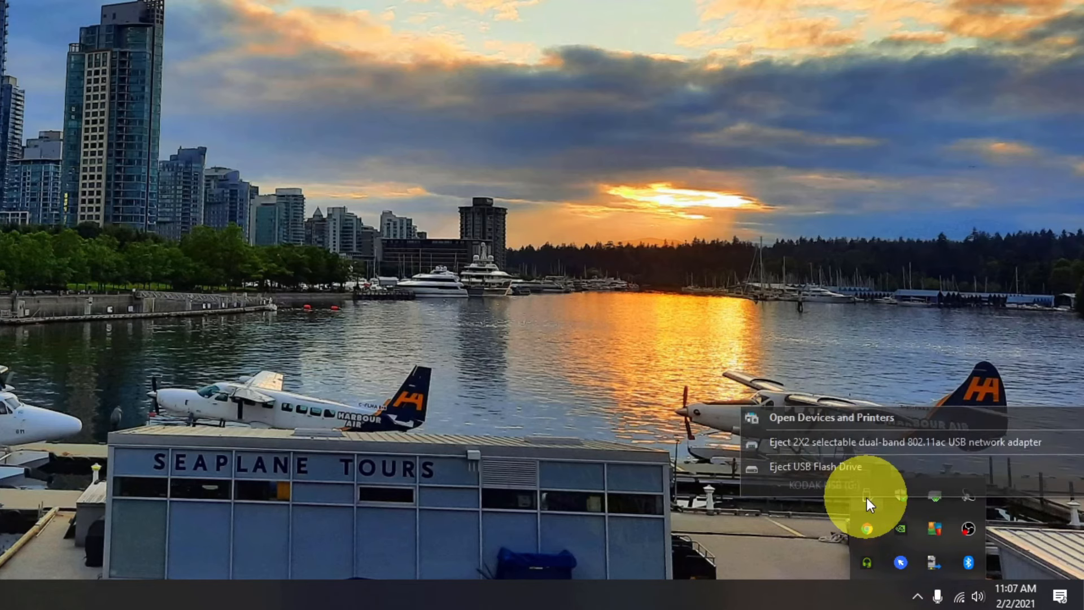
mouse_move(860, 491)
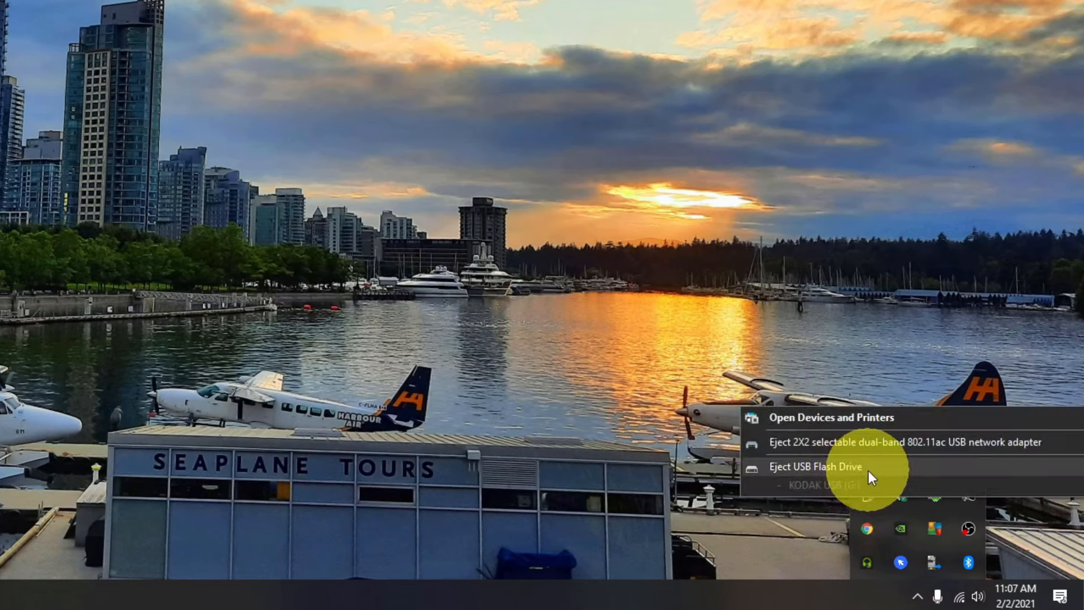
mouse_move(849, 475)
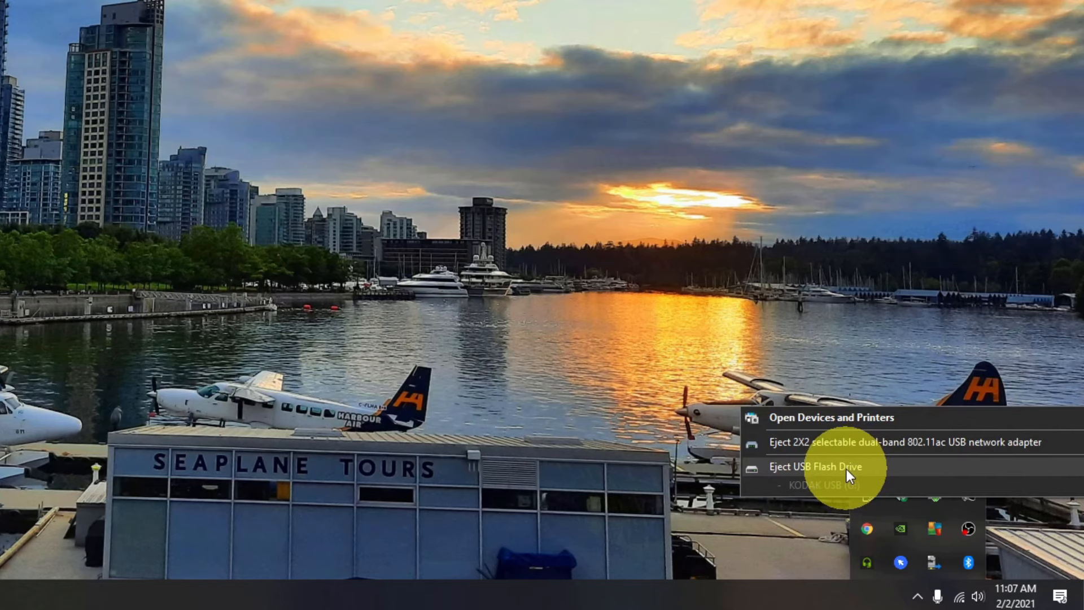